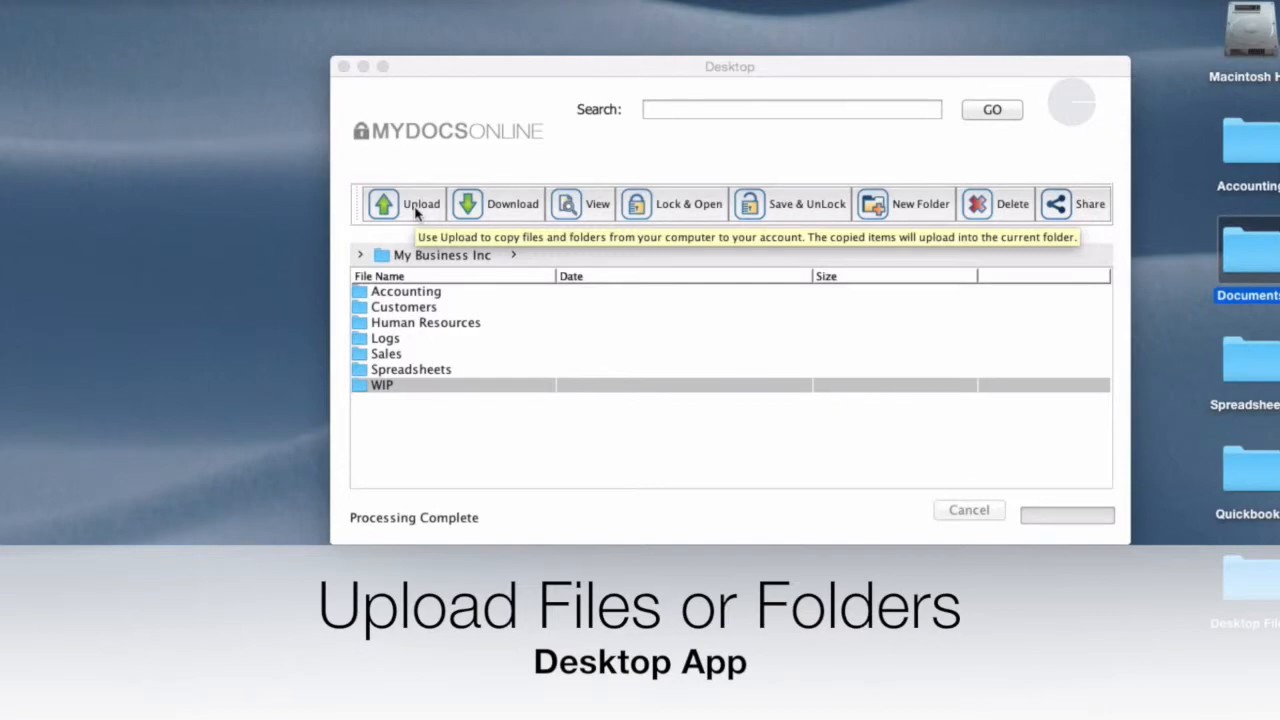
pyautogui.moveTo(421, 210)
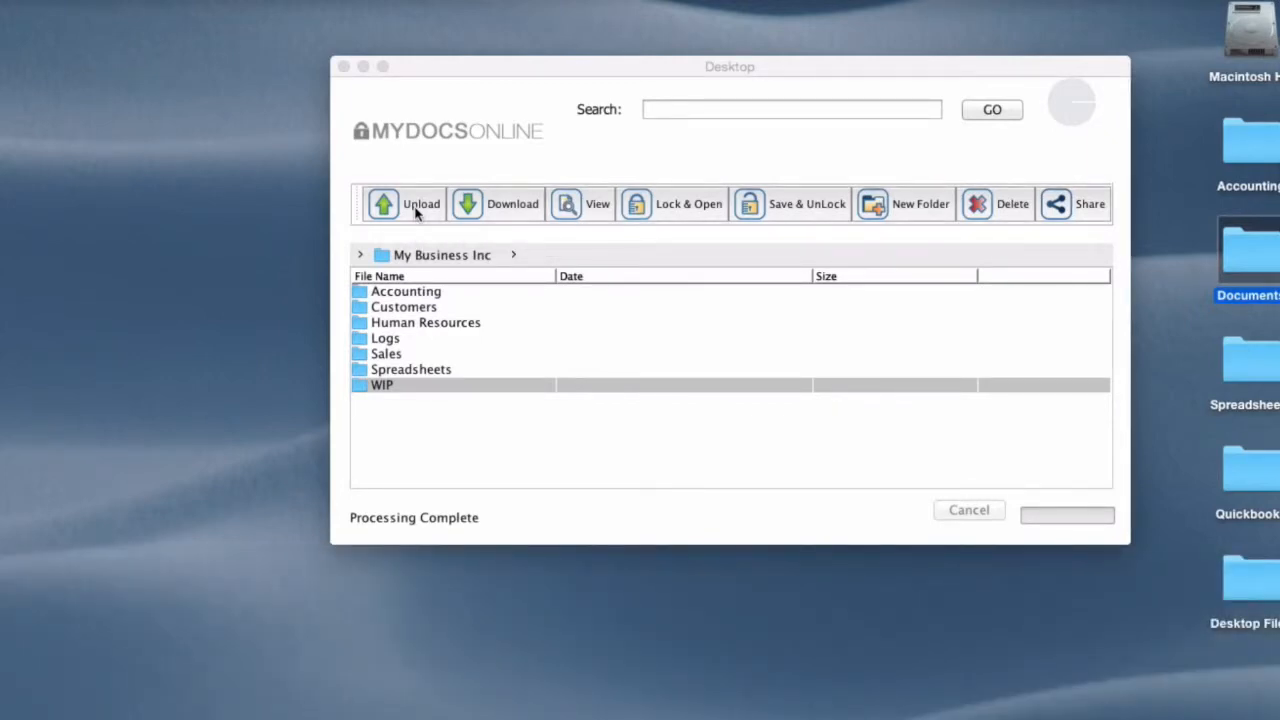
# Upload the Documents folder from the computer into My Business Inc and open it.
pyautogui.click(381, 385)
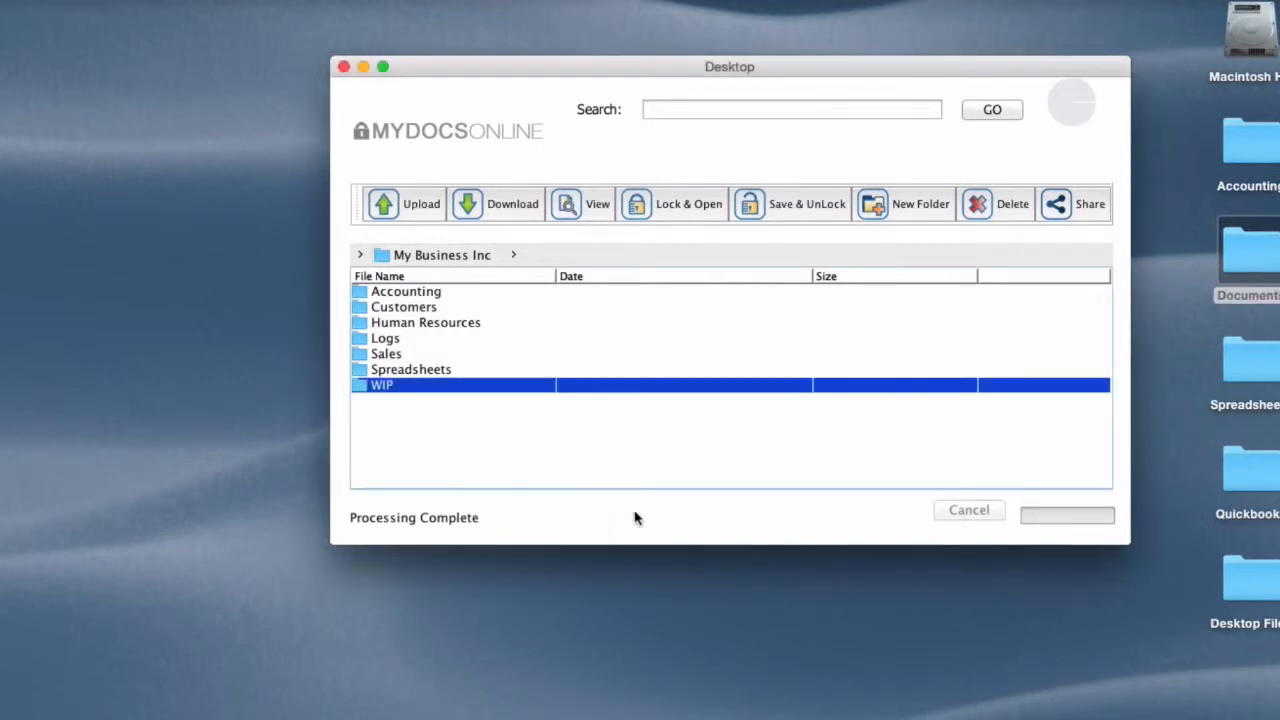
pyautogui.moveTo(1233, 300)
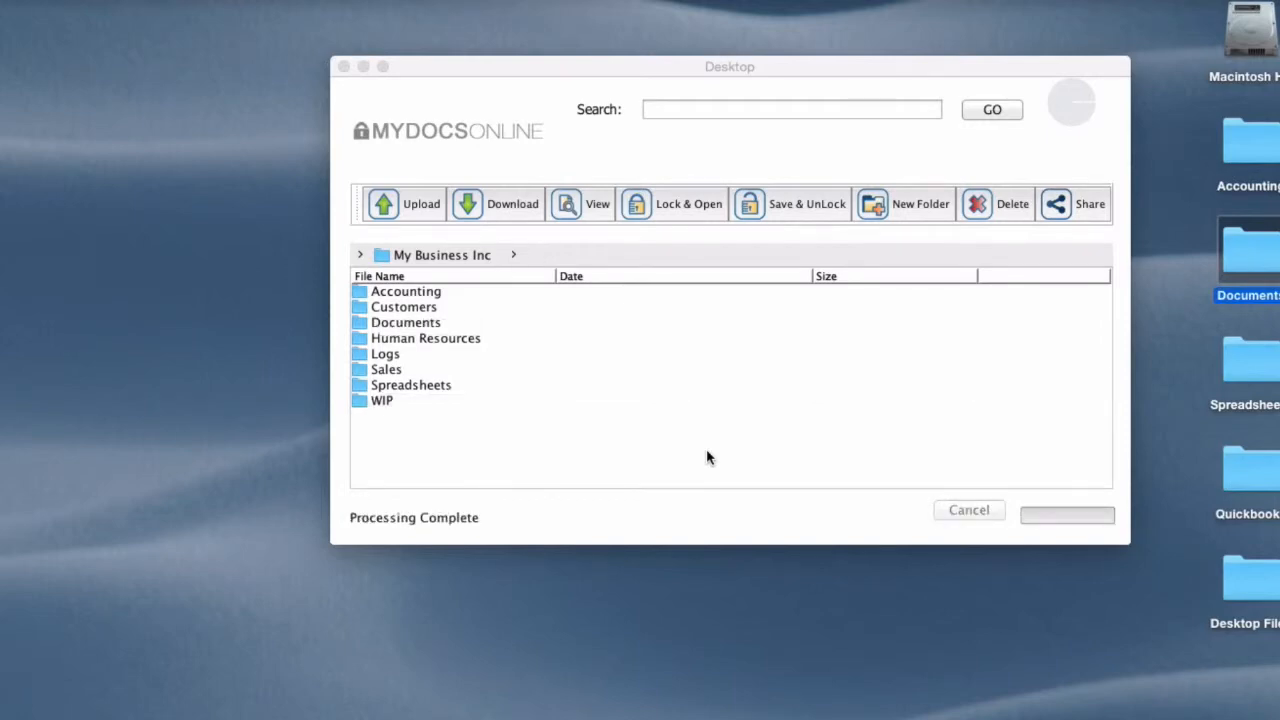
pyautogui.click(405, 322)
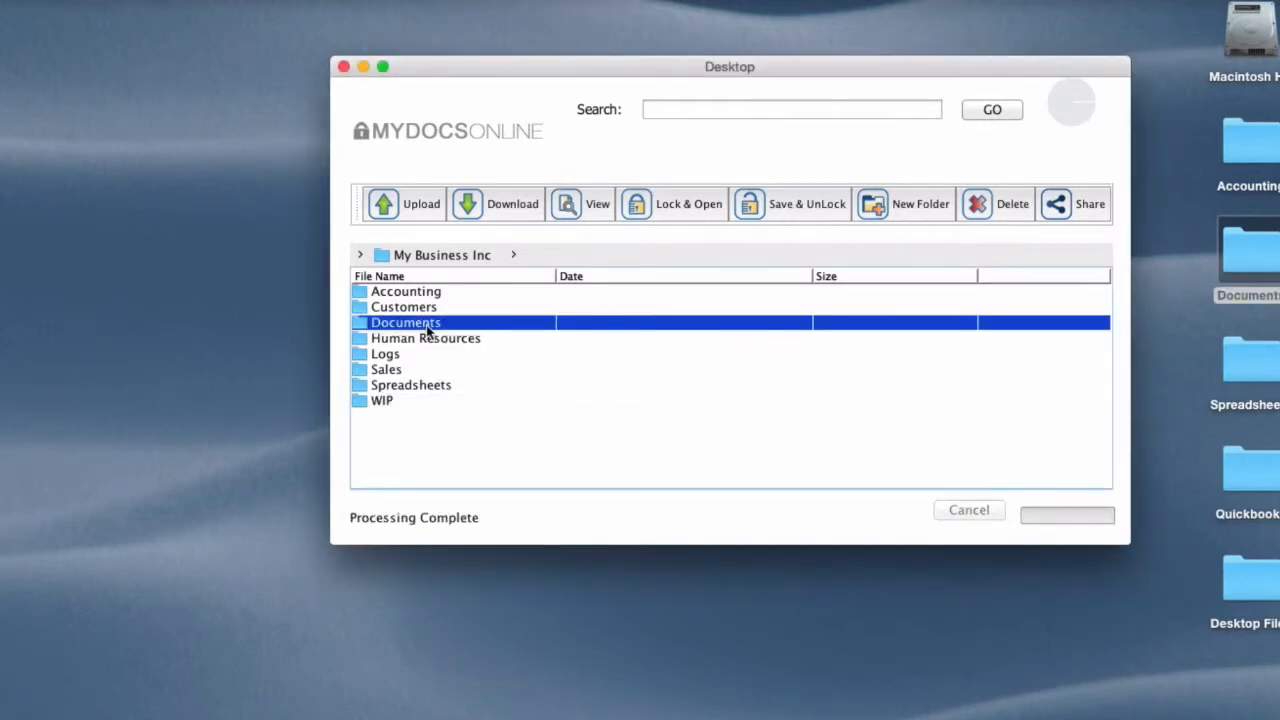
pyautogui.doubleClick(406, 322)
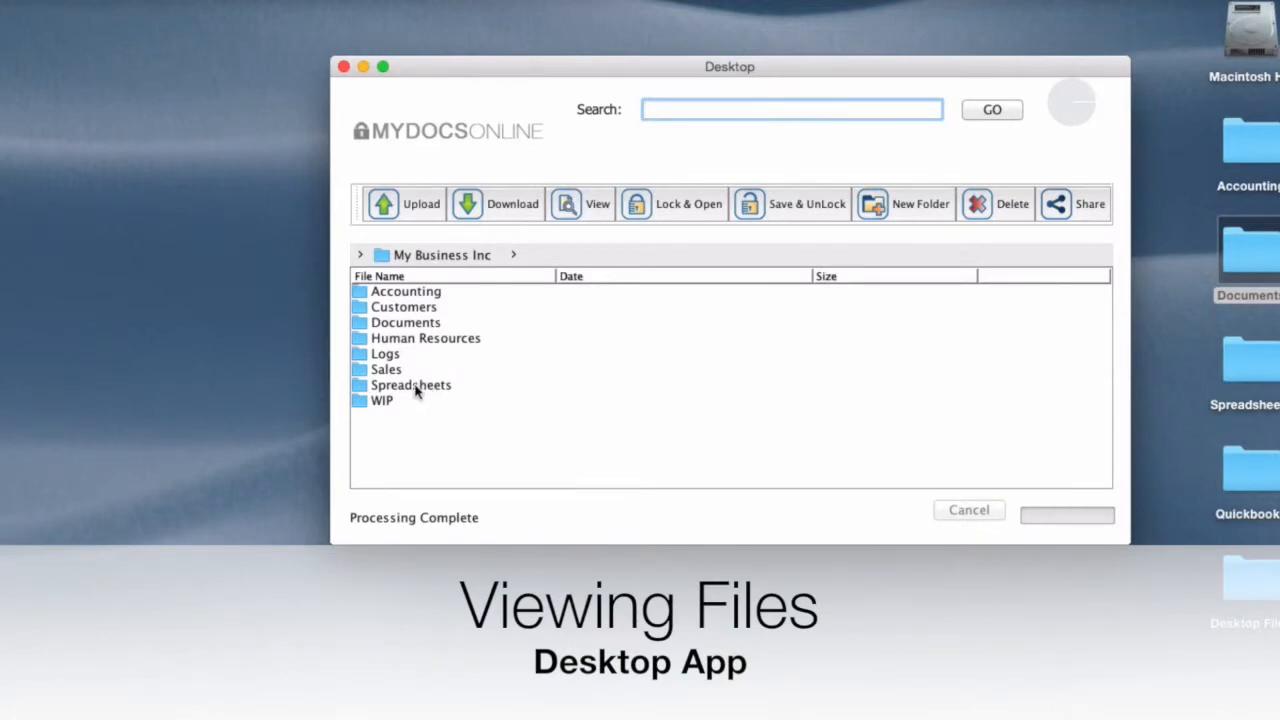
pyautogui.moveTo(418, 402)
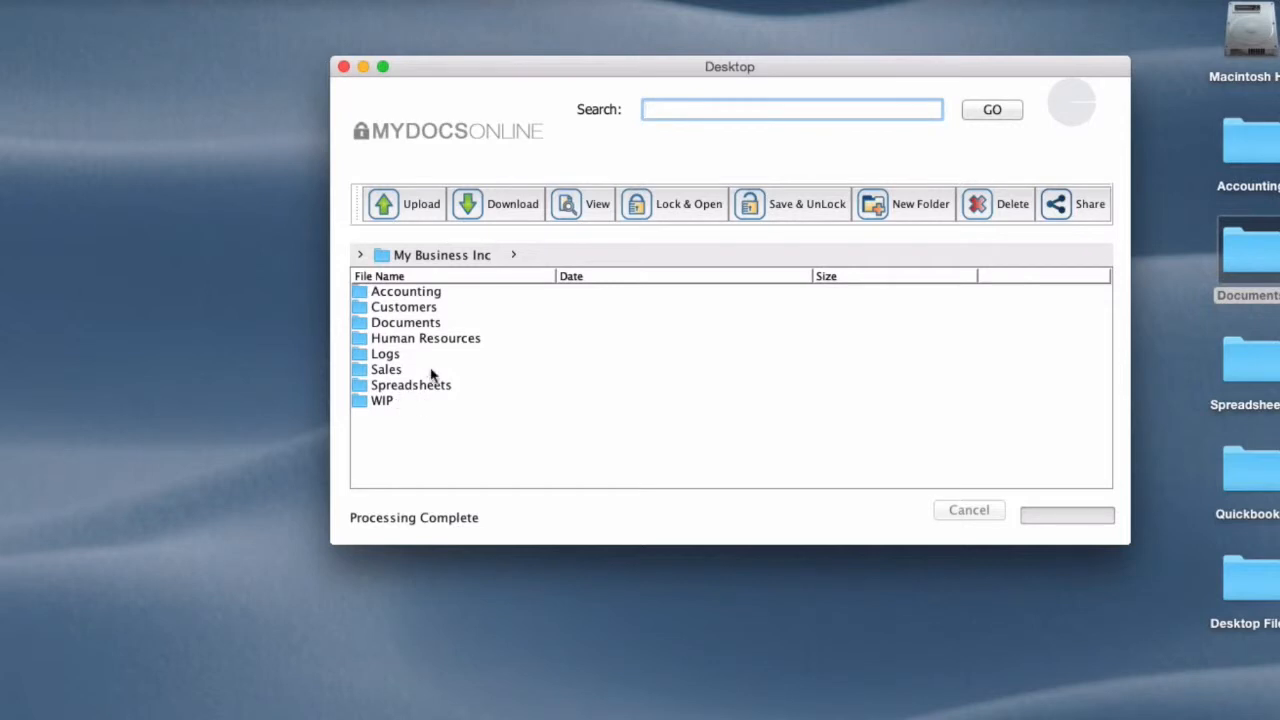
pyautogui.doubleClick(386, 369)
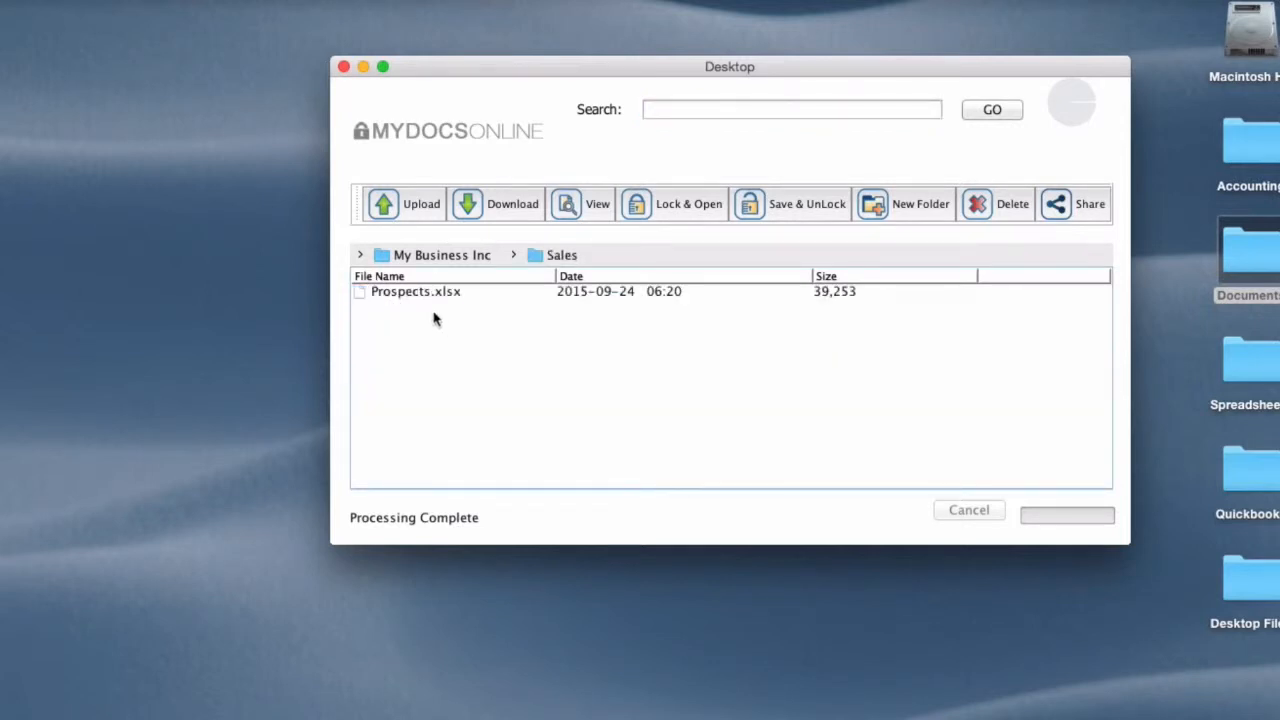
pyautogui.click(415, 291)
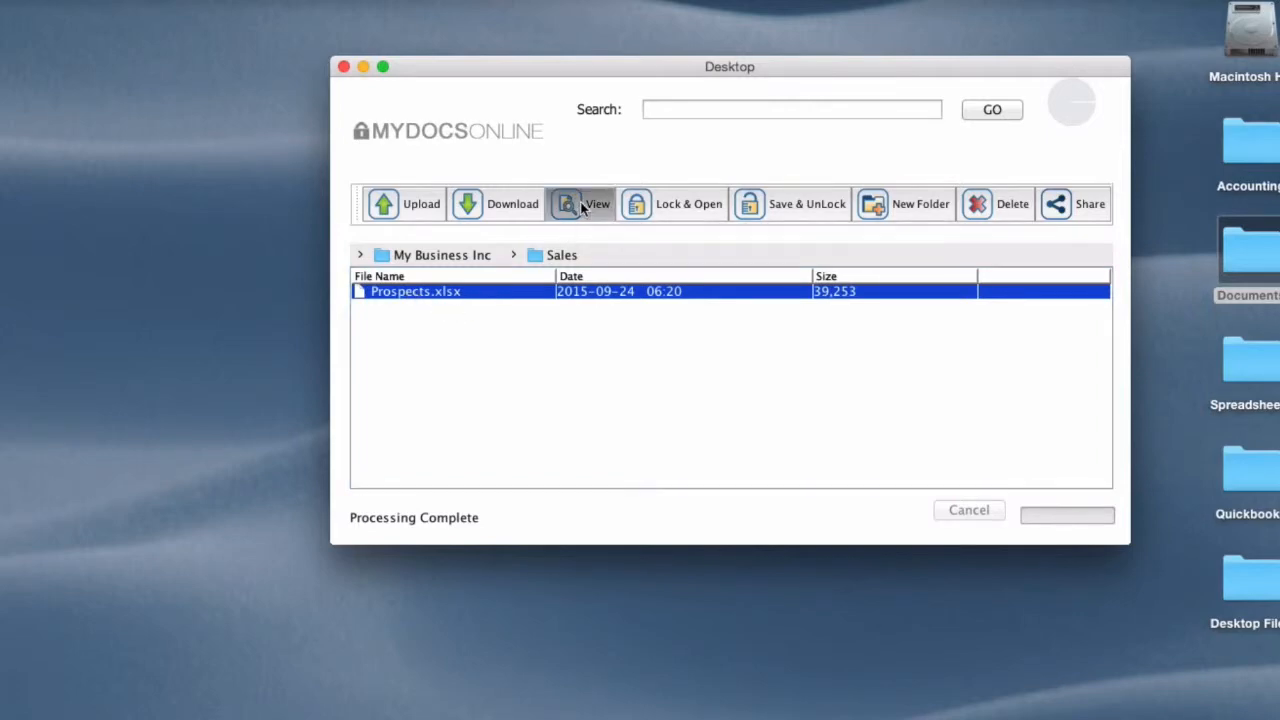
pyautogui.click(581, 203)
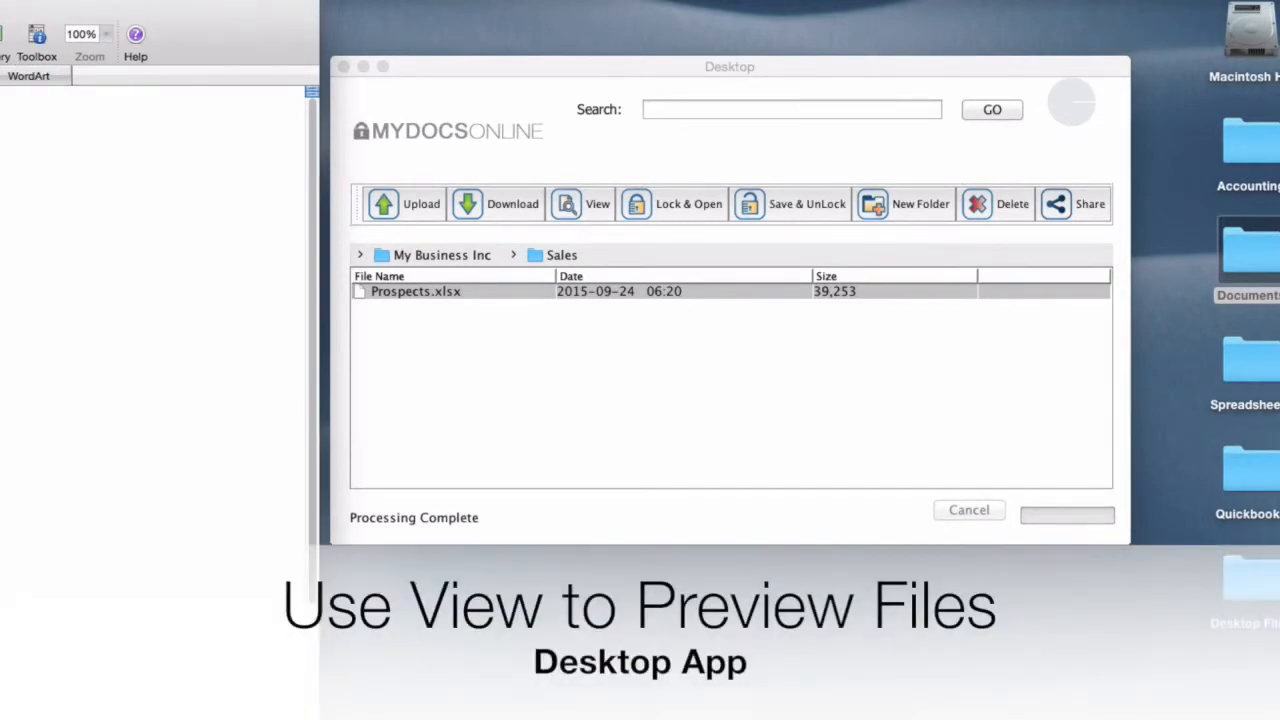
pyautogui.click(597, 203)
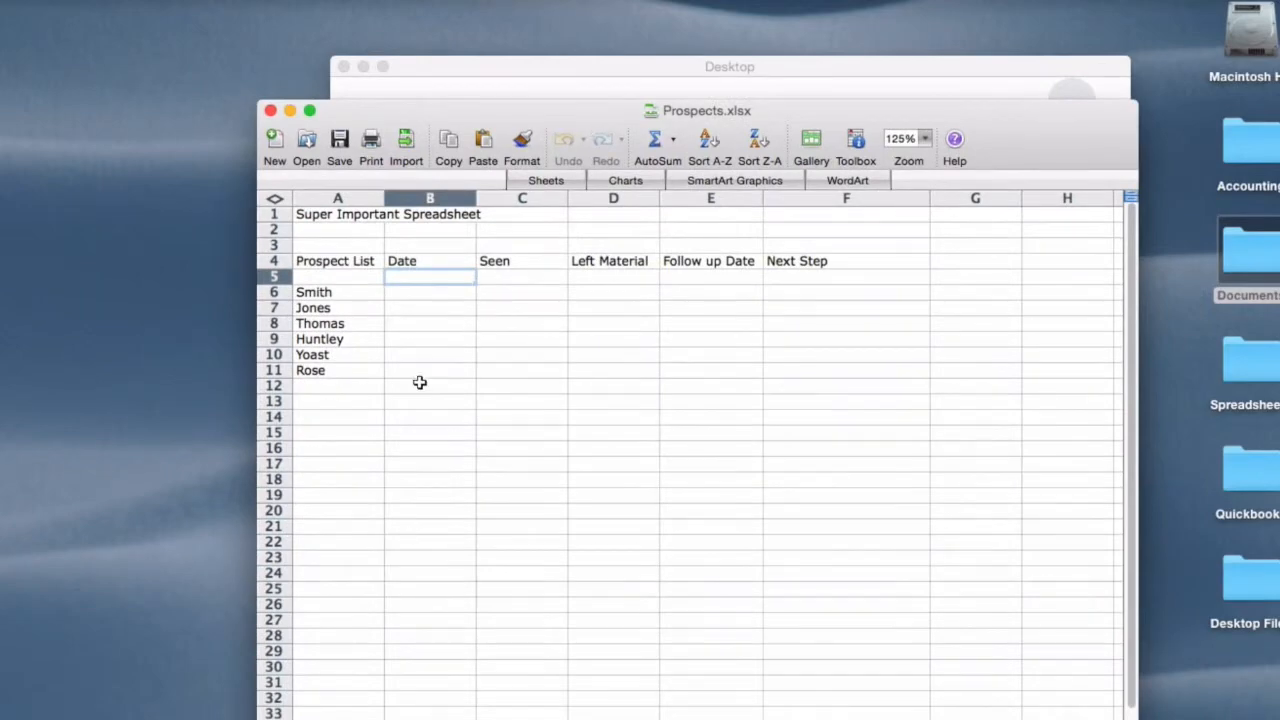
pyautogui.moveTo(726, 334)
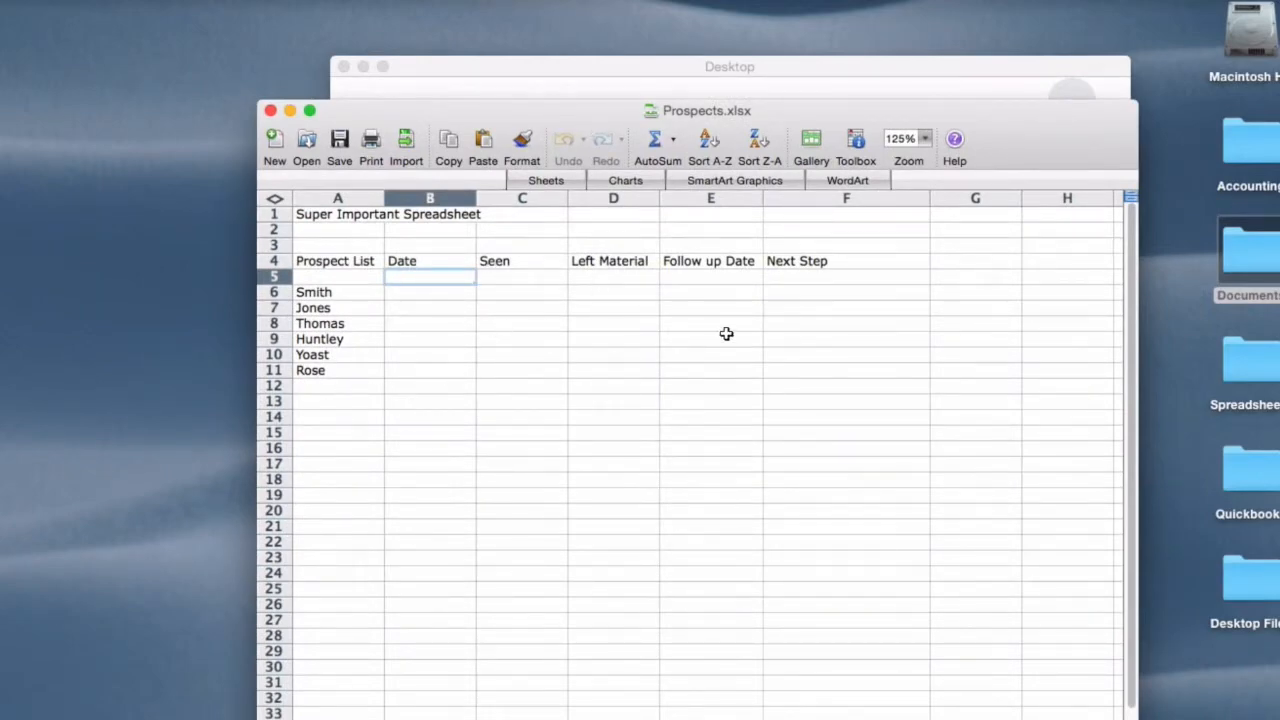
pyautogui.moveTo(267, 106)
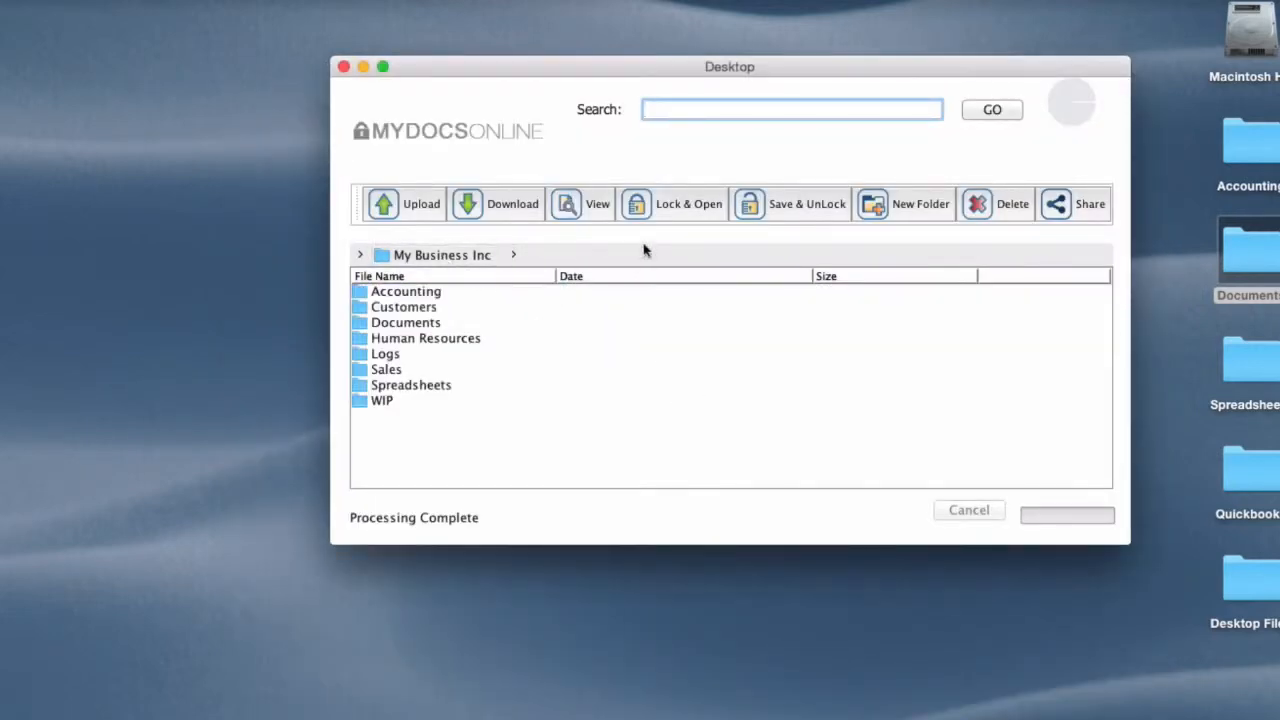
pyautogui.moveTo(688, 203)
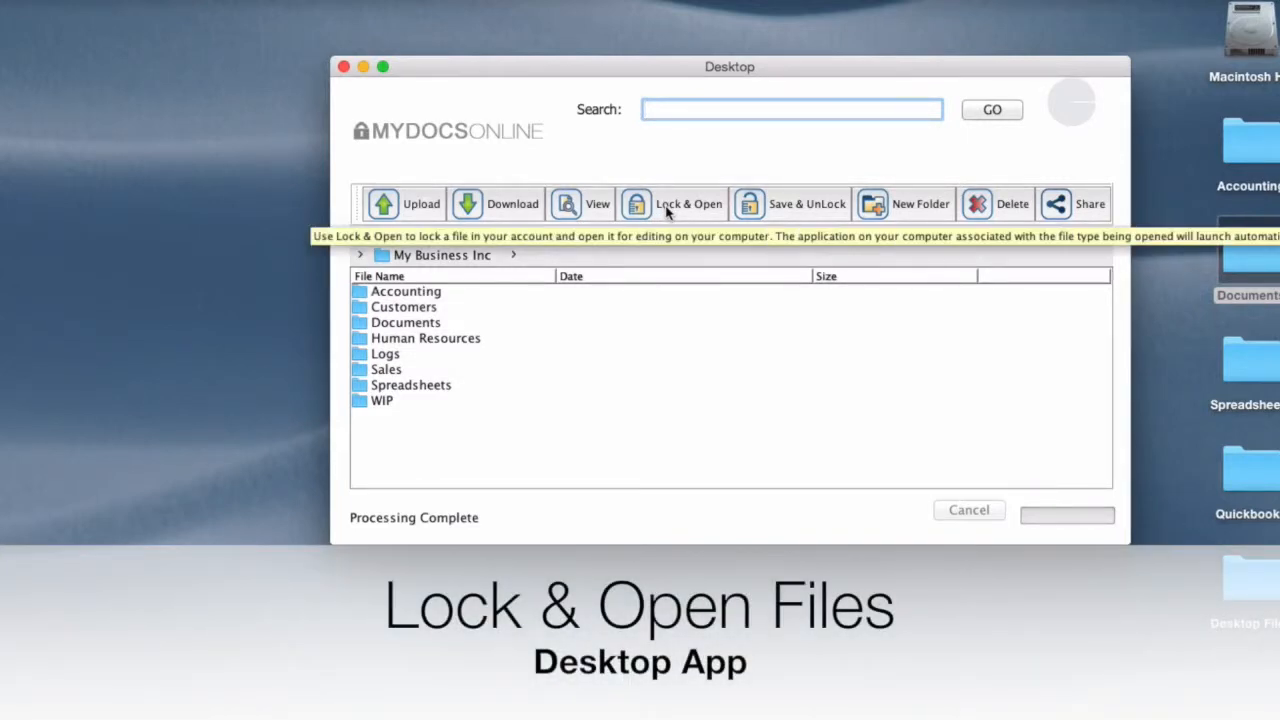
pyautogui.moveTo(684, 382)
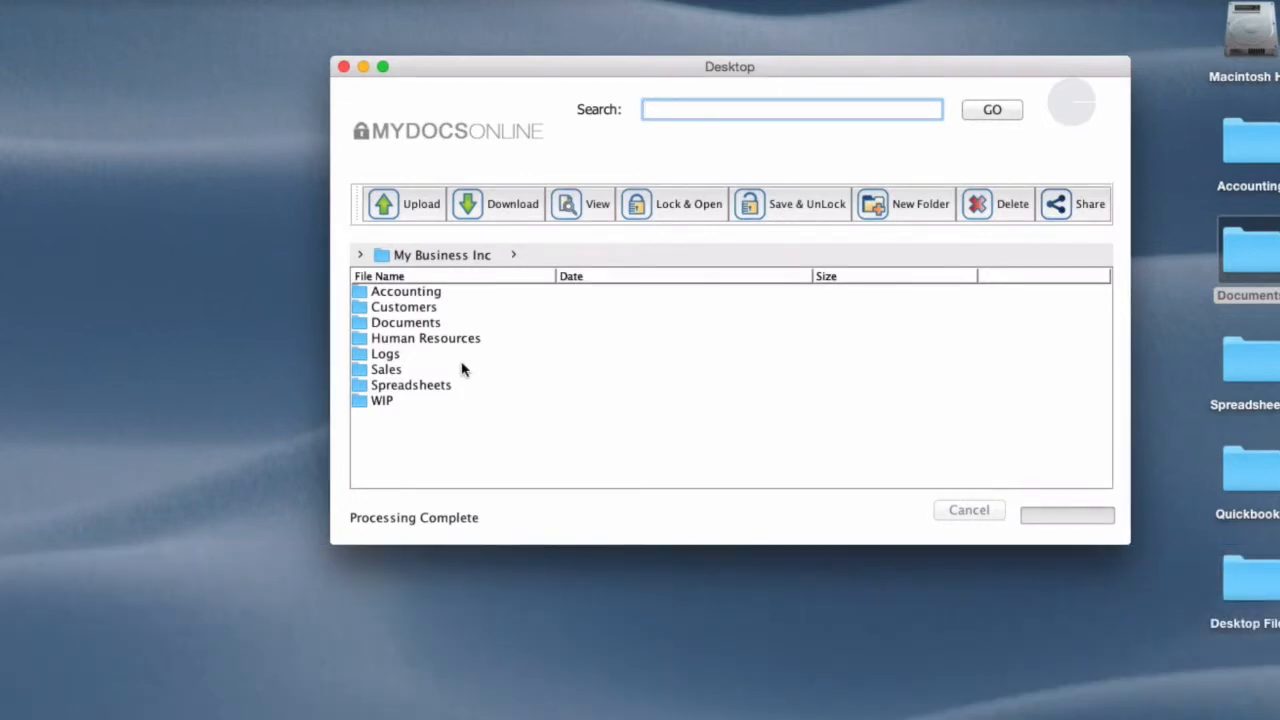
# In Sales, lock Prospects.xlsx and open it in Excel for editing.
pyautogui.doubleClick(386, 369)
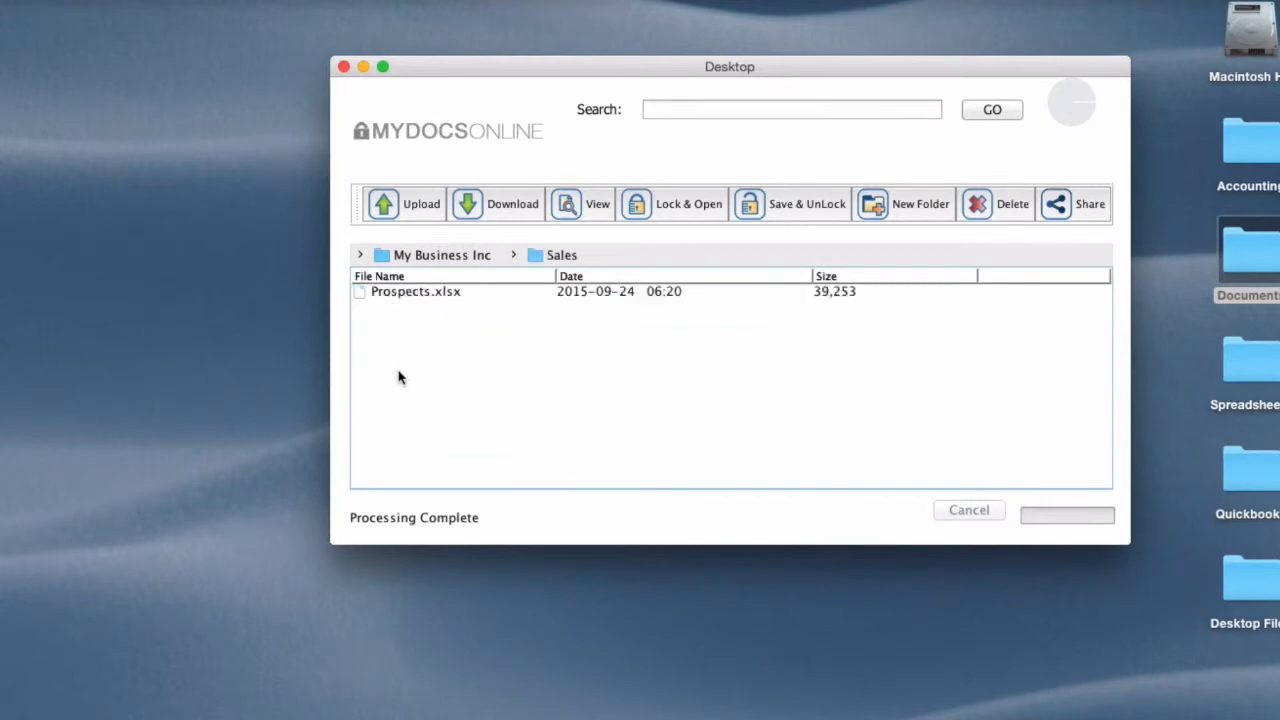
pyautogui.click(415, 291)
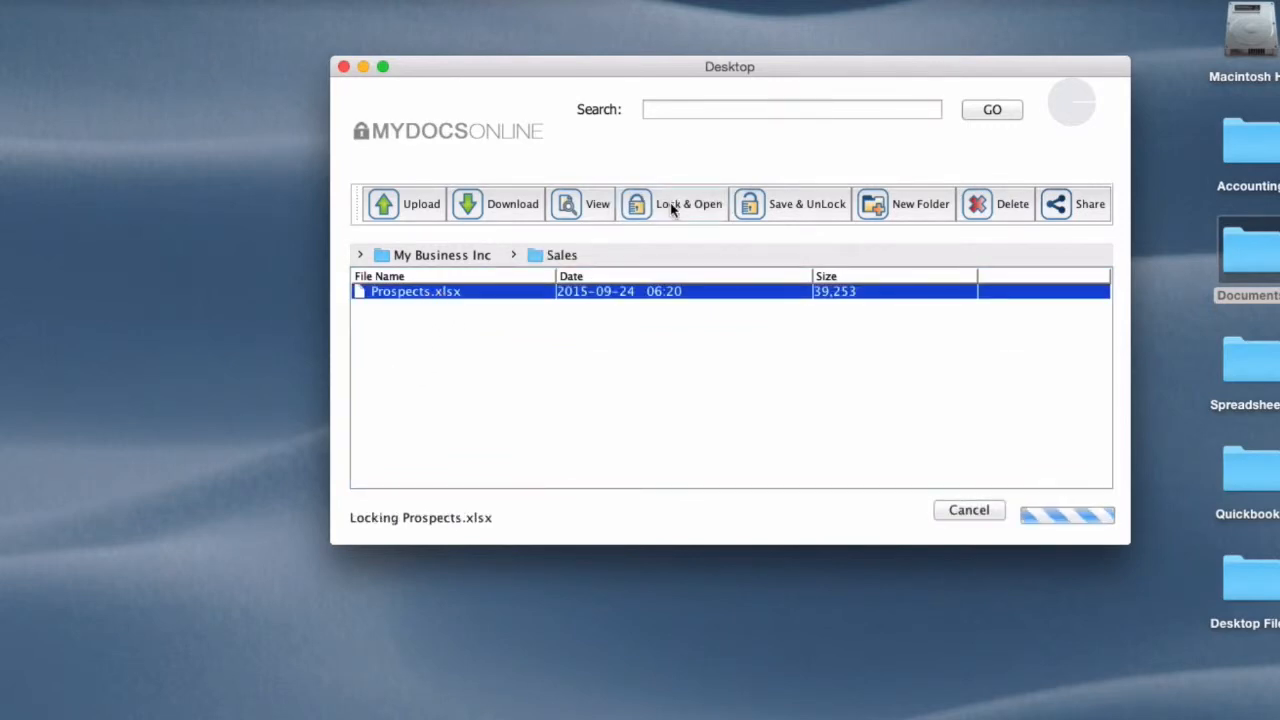
pyautogui.click(688, 203)
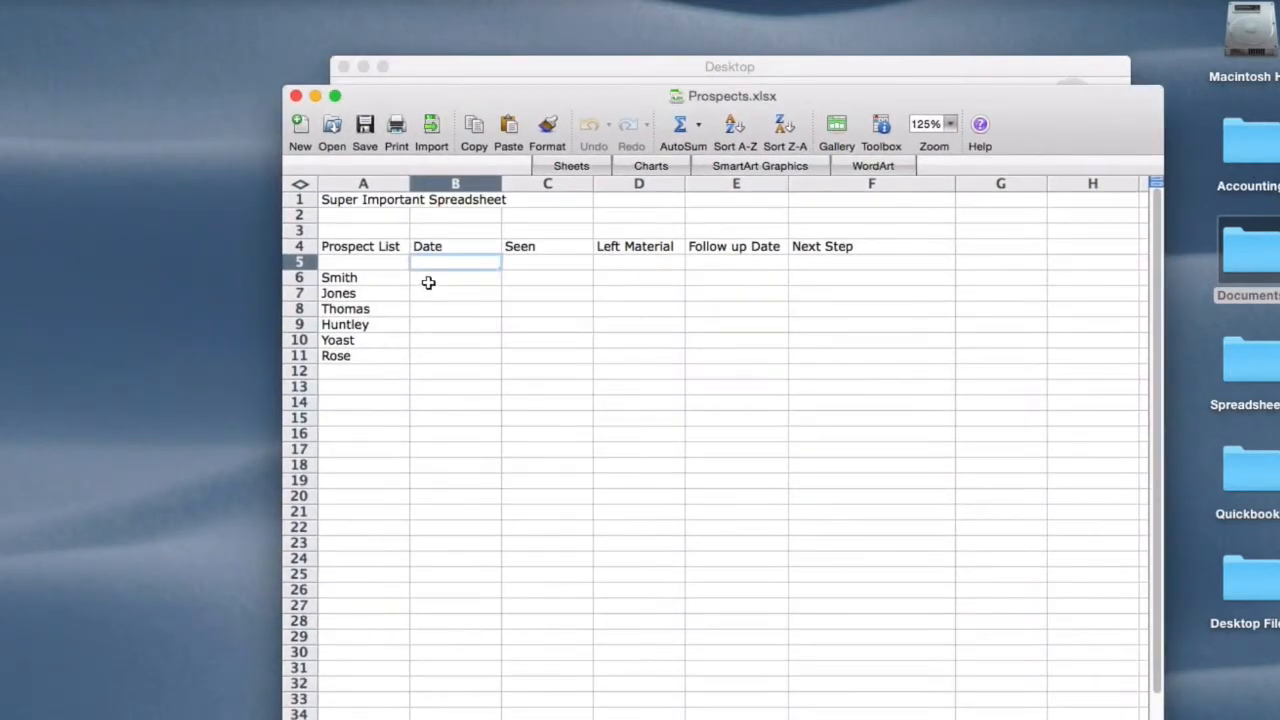
# Fill Smith's row with date 09/26/15, Yes, follow-up 9/30/15, then save.
pyautogui.click(455, 277)
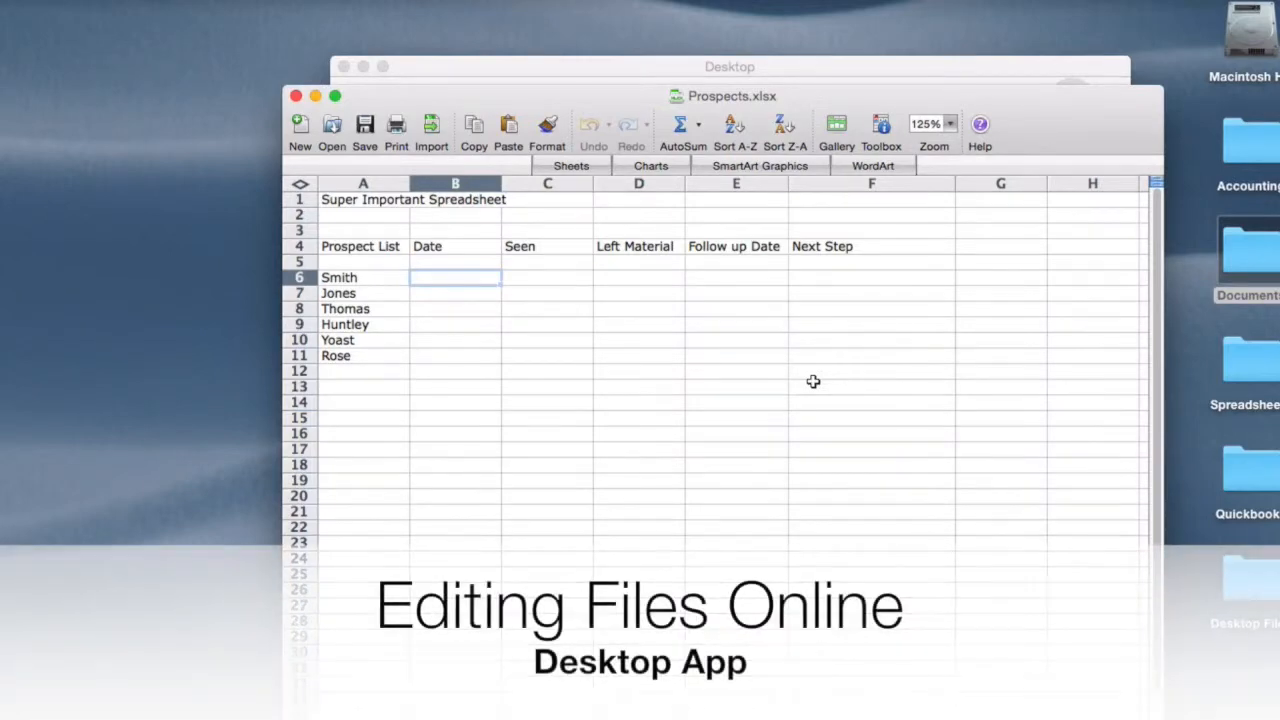
pyautogui.write('09/26')
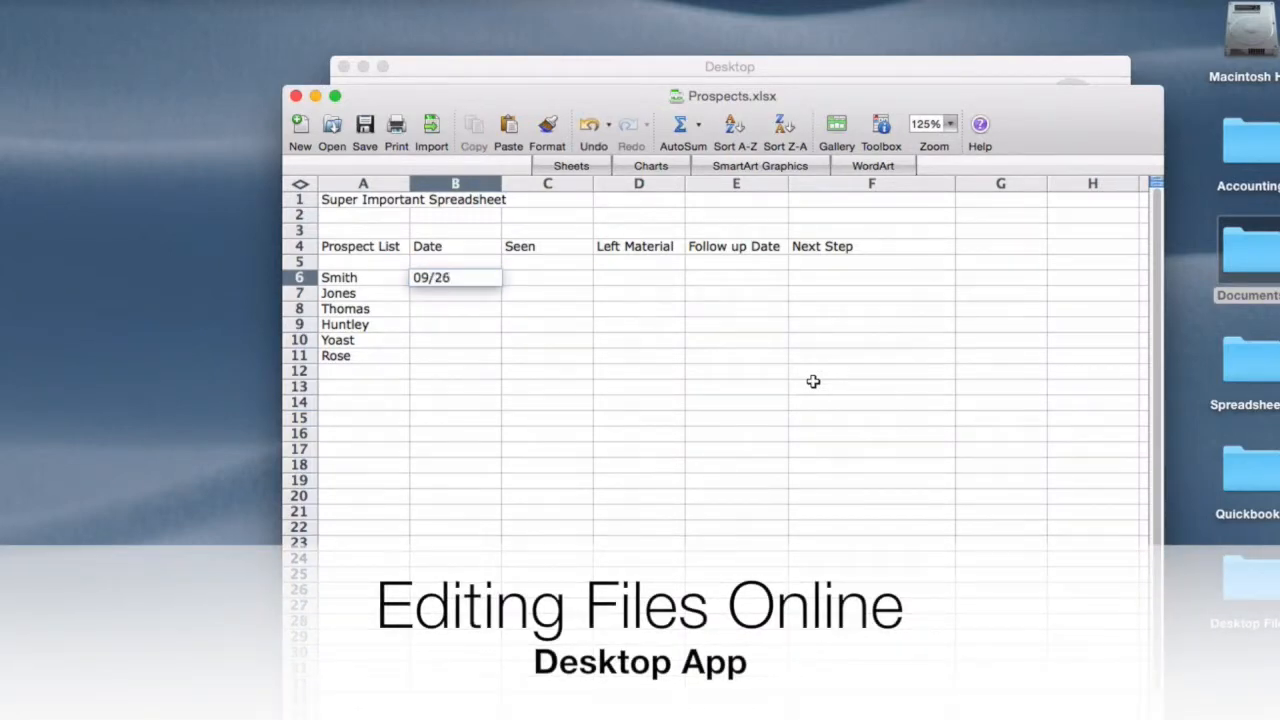
pyautogui.write('/15')
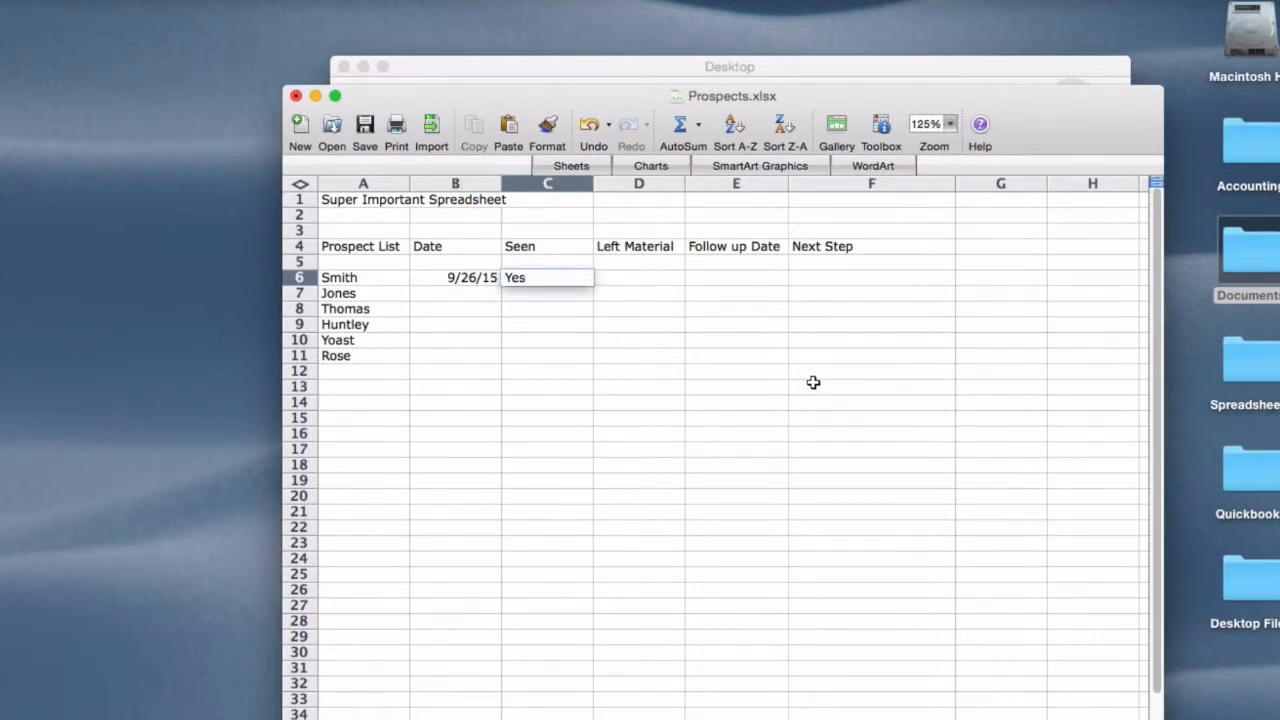
pyautogui.write('Yes')
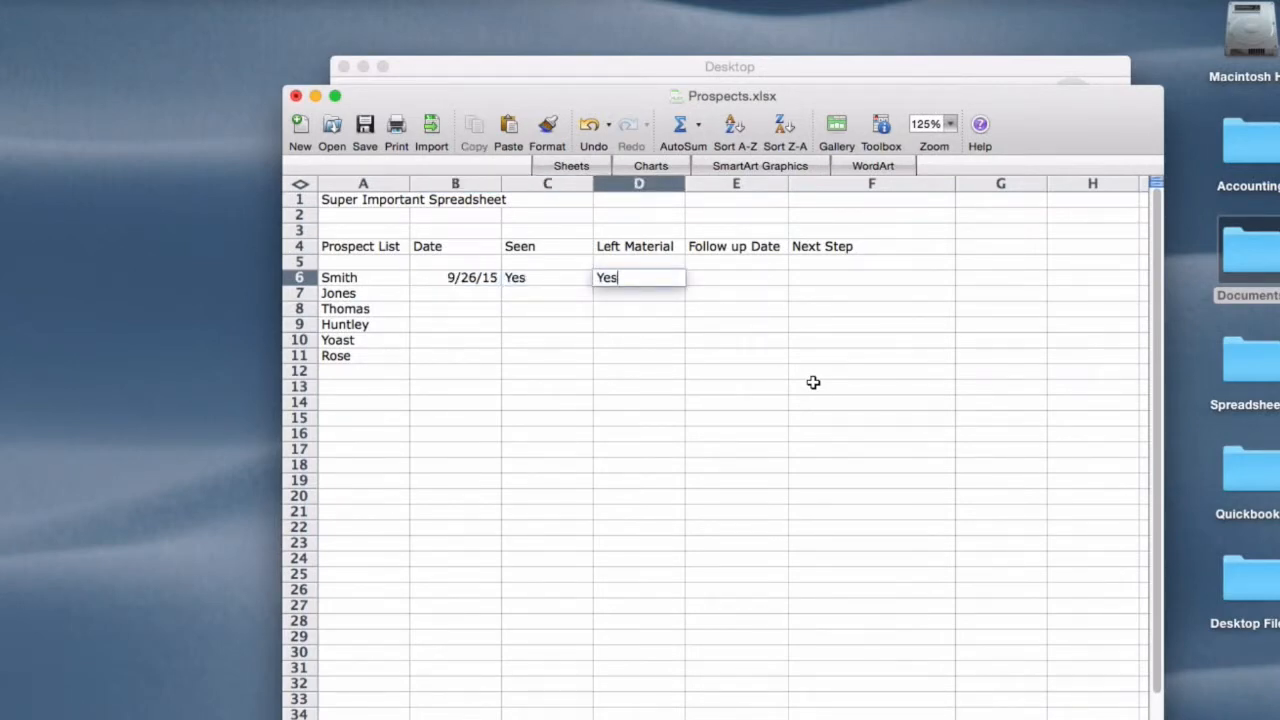
pyautogui.press('Tab')
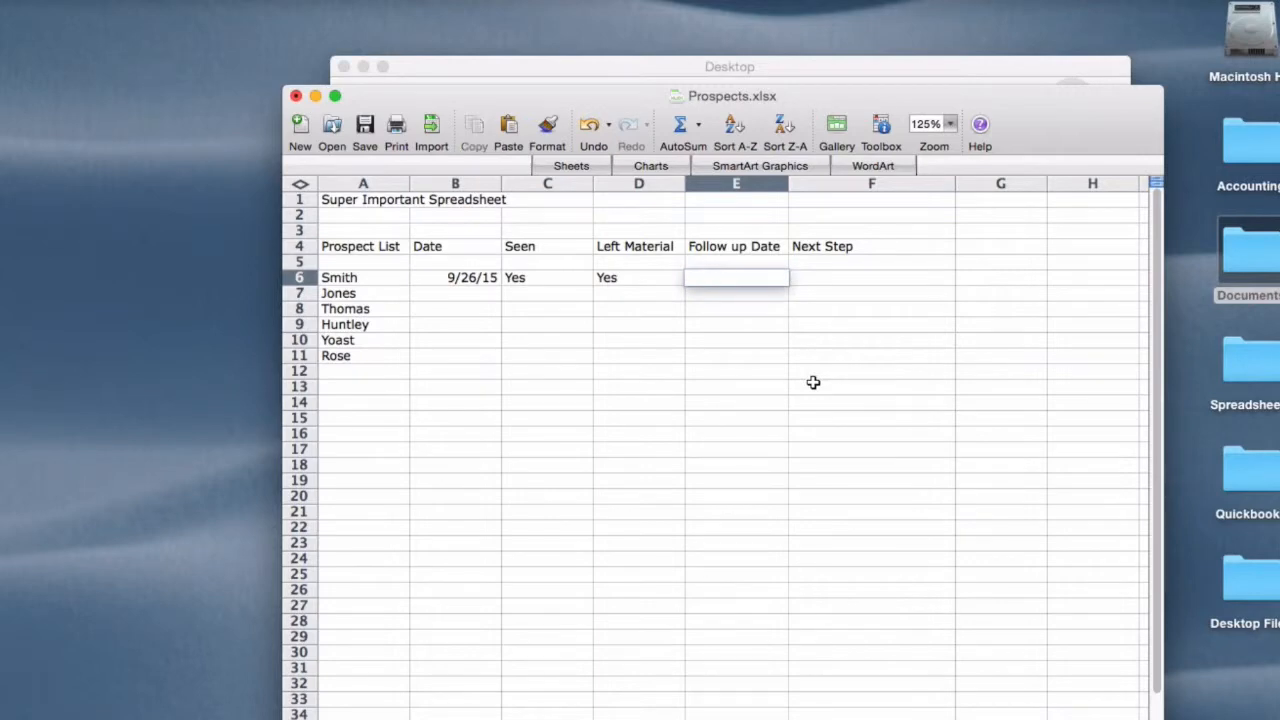
pyautogui.write('9/30/15')
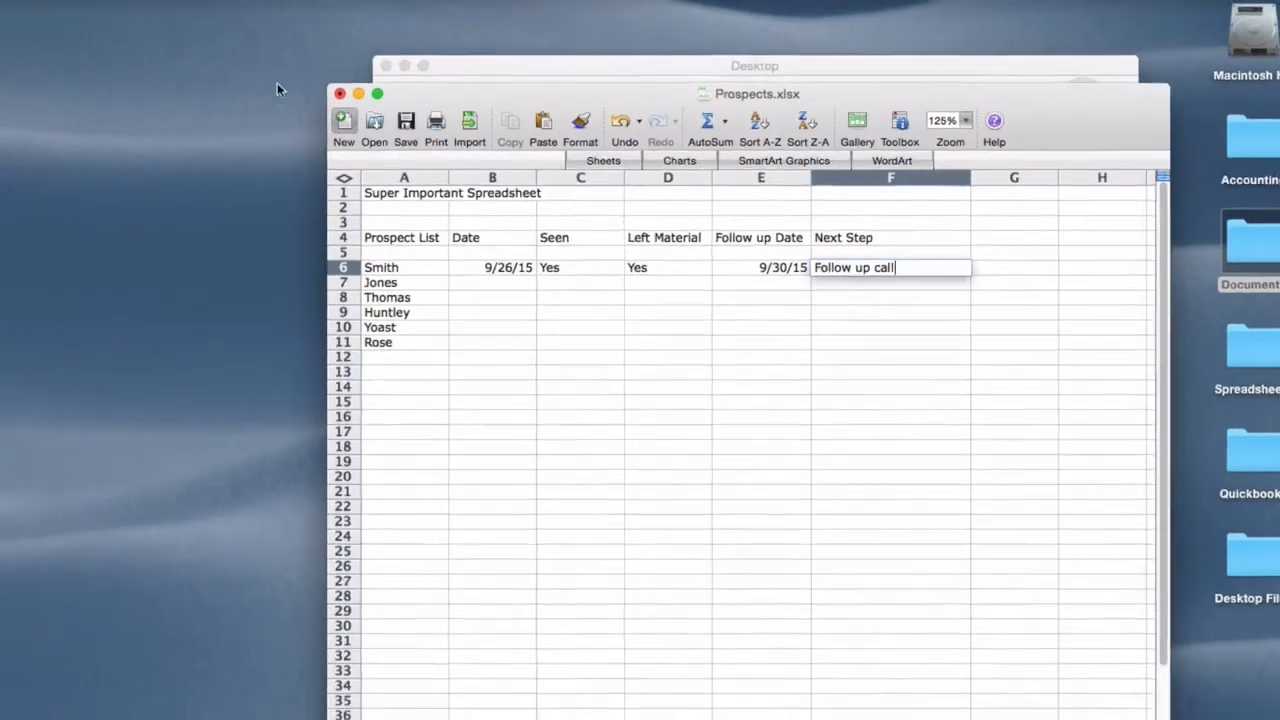
pyautogui.click(56, 2)
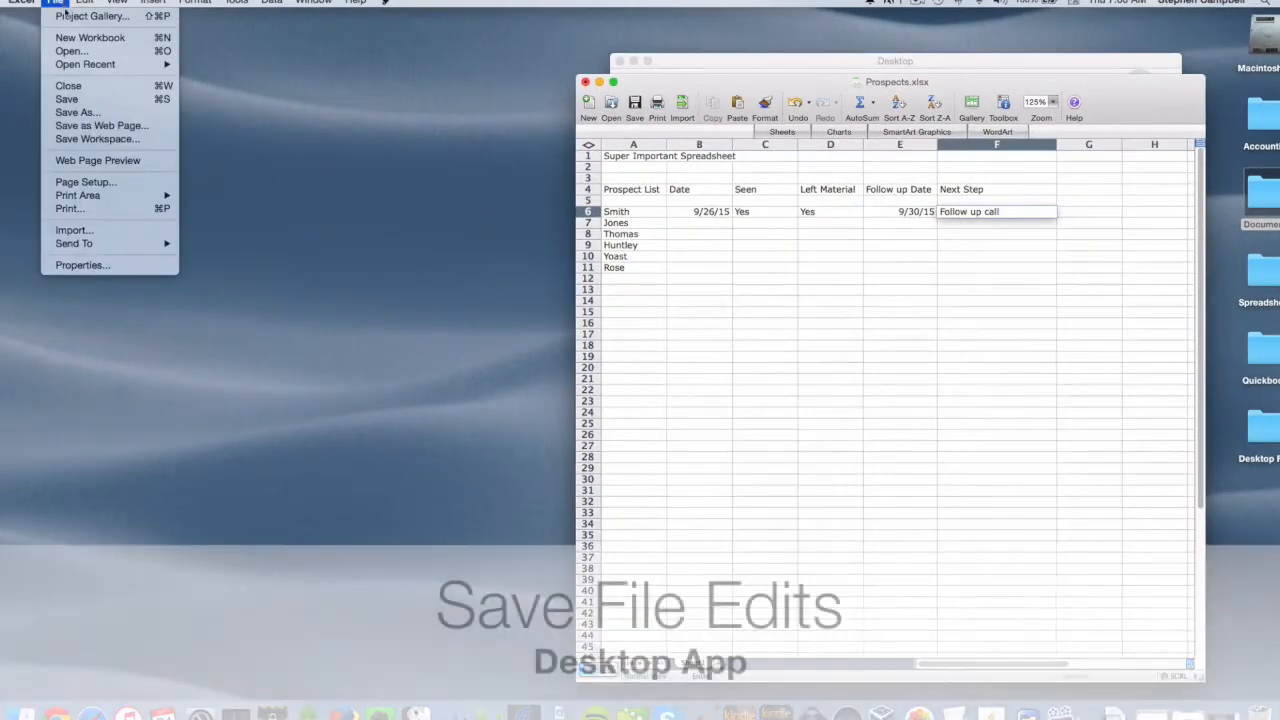
pyautogui.moveTo(66, 99)
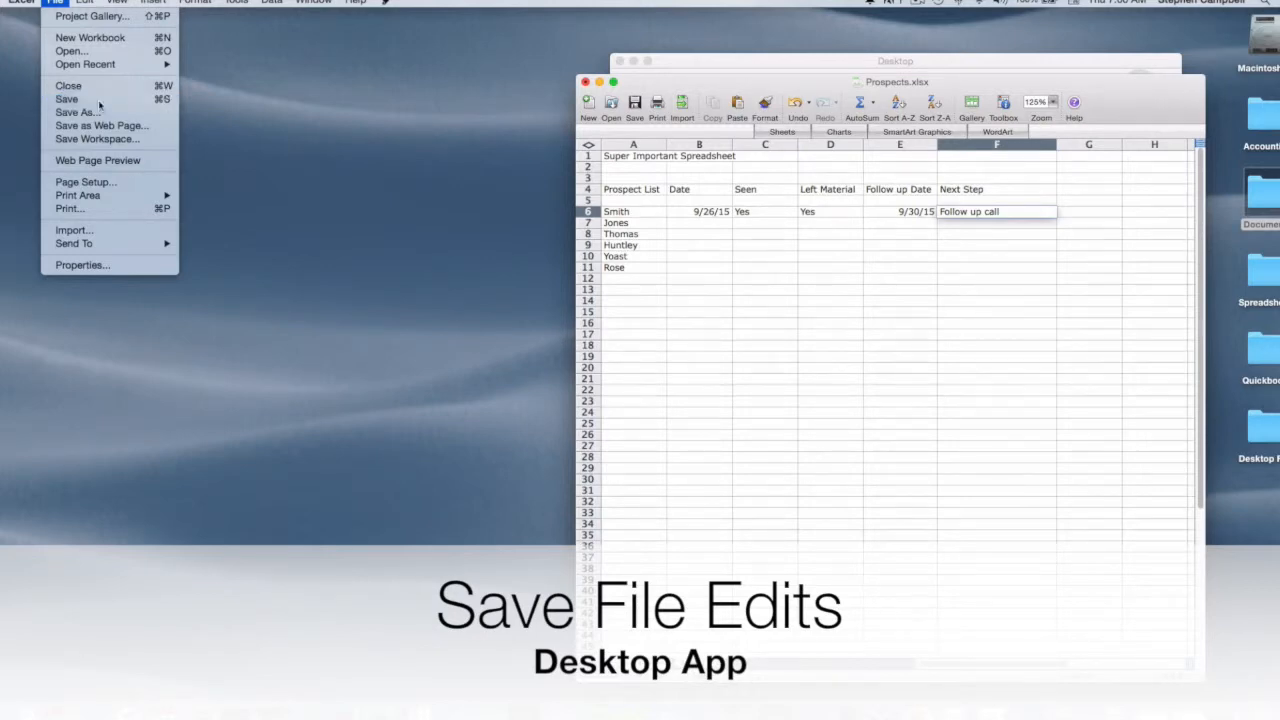
pyautogui.click(66, 98)
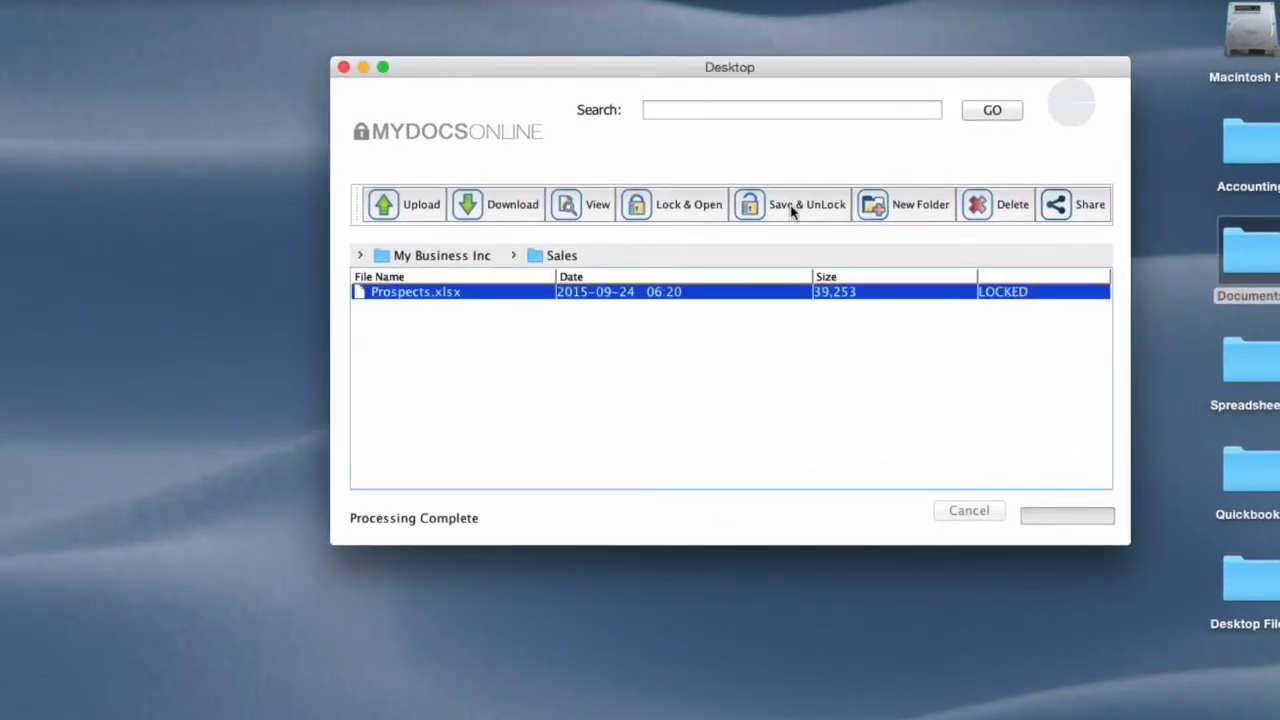
pyautogui.moveTo(470, 300)
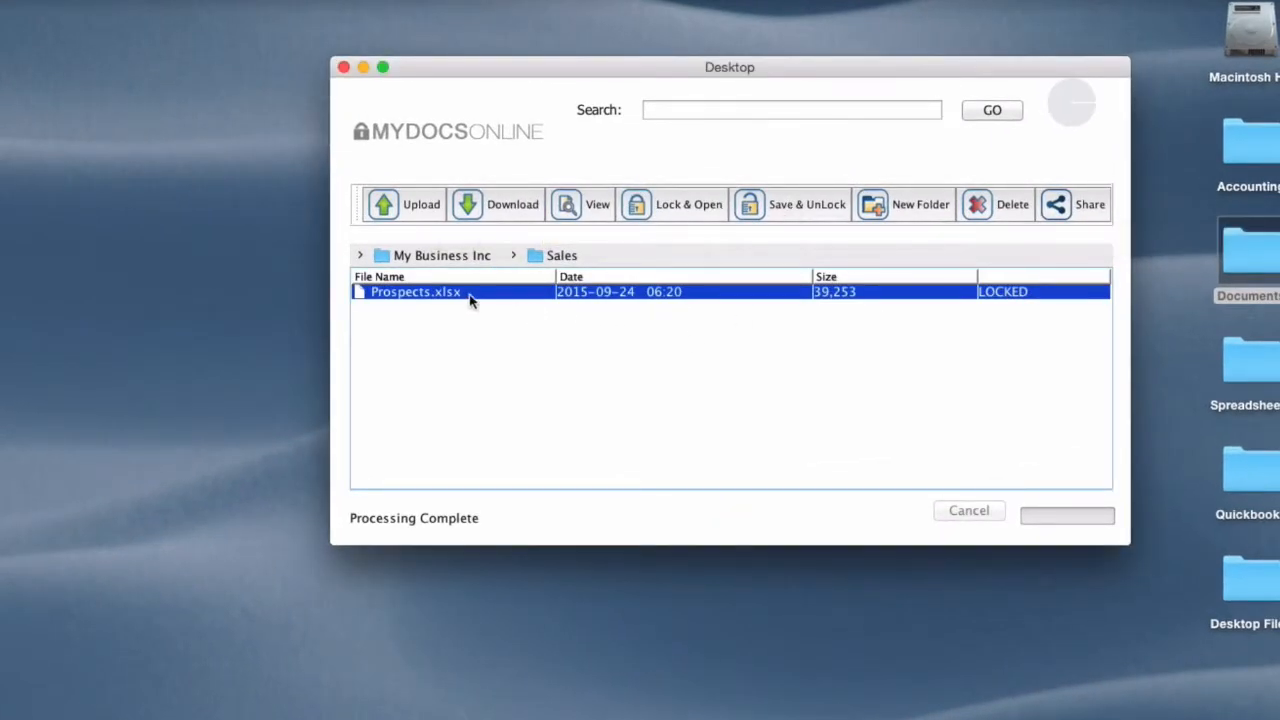
pyautogui.moveTo(650, 305)
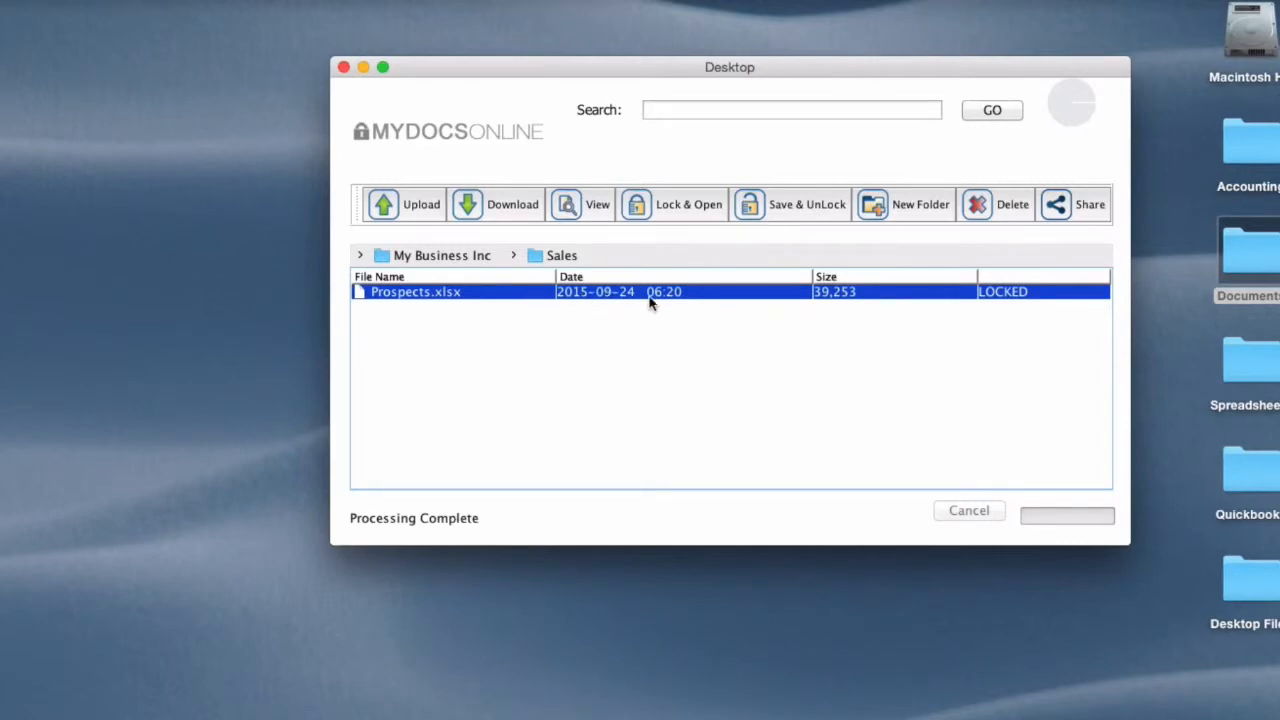
pyautogui.moveTo(648, 300)
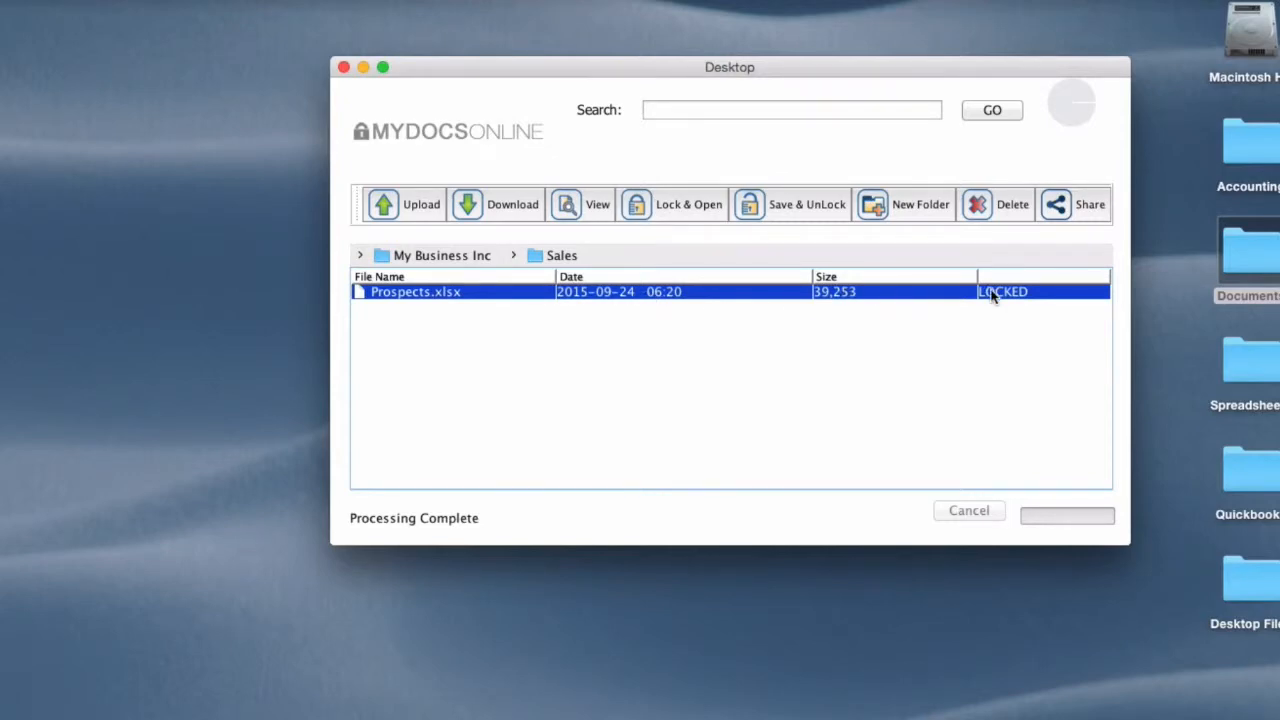
pyautogui.moveTo(790, 204)
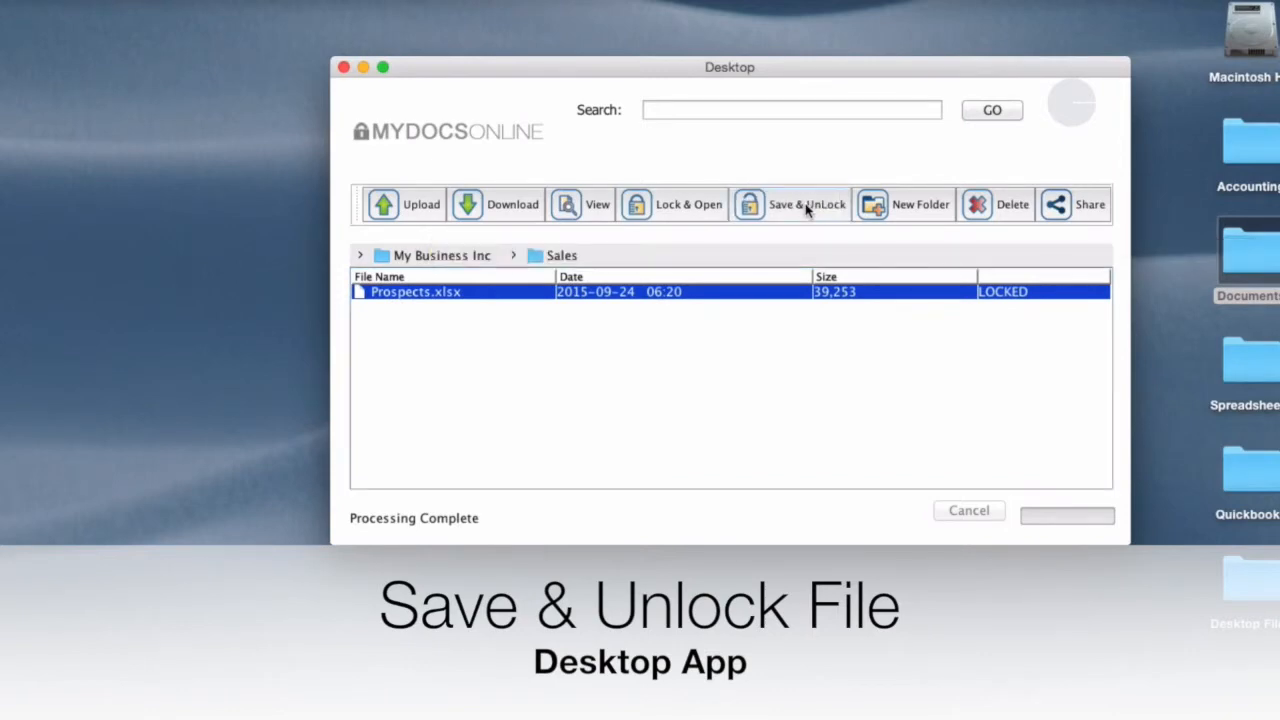
# Save and unlock Prospects.xlsx, then return to My Business Inc.
pyautogui.click(807, 204)
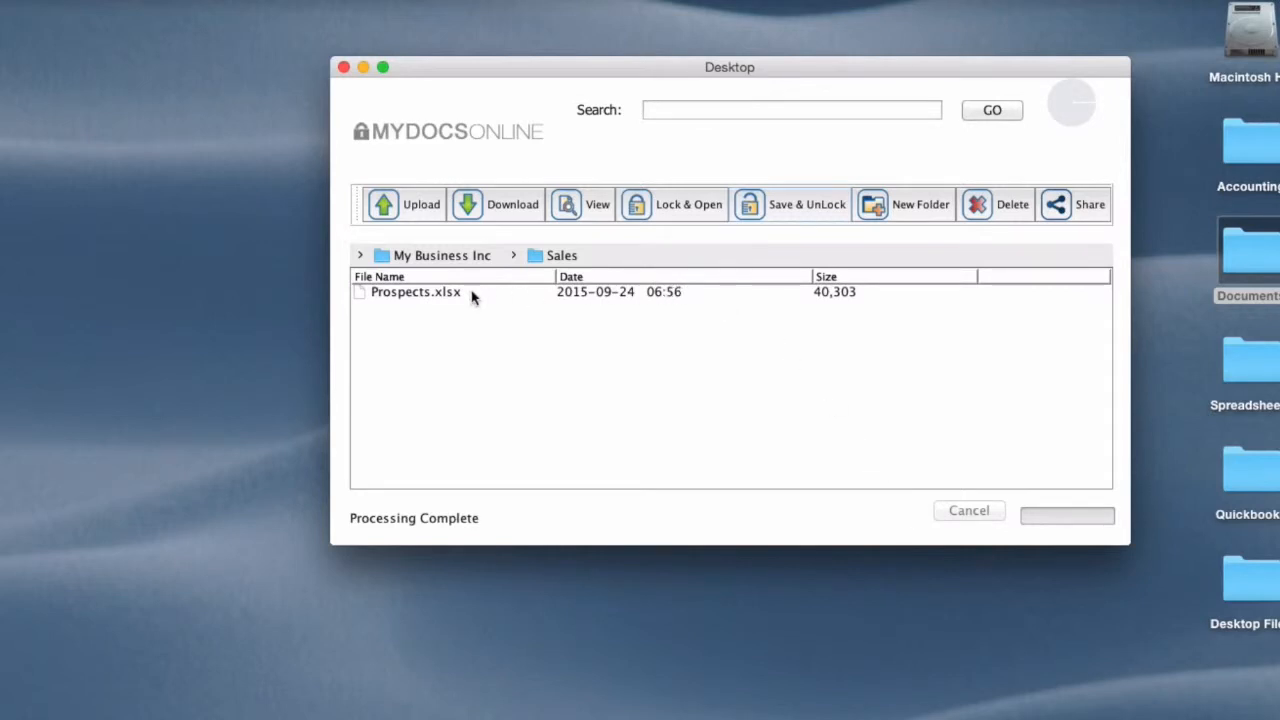
pyautogui.moveTo(660, 297)
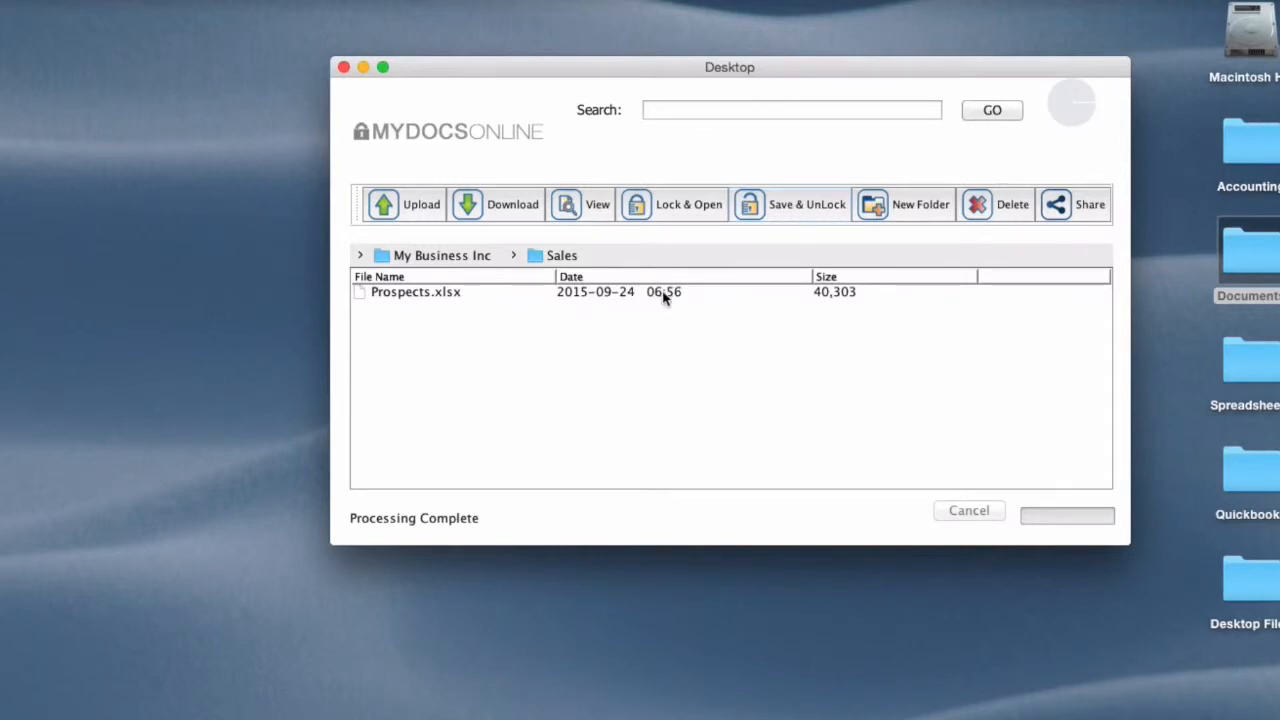
pyautogui.moveTo(653, 295)
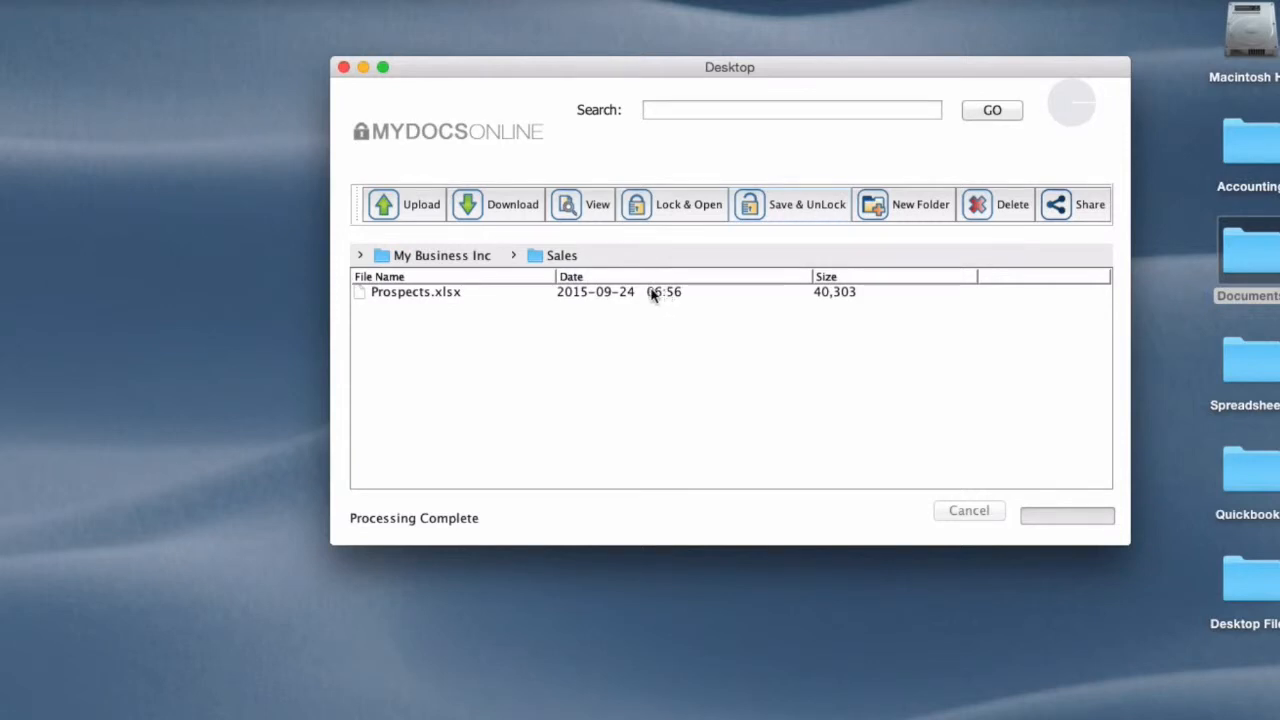
pyautogui.click(441, 255)
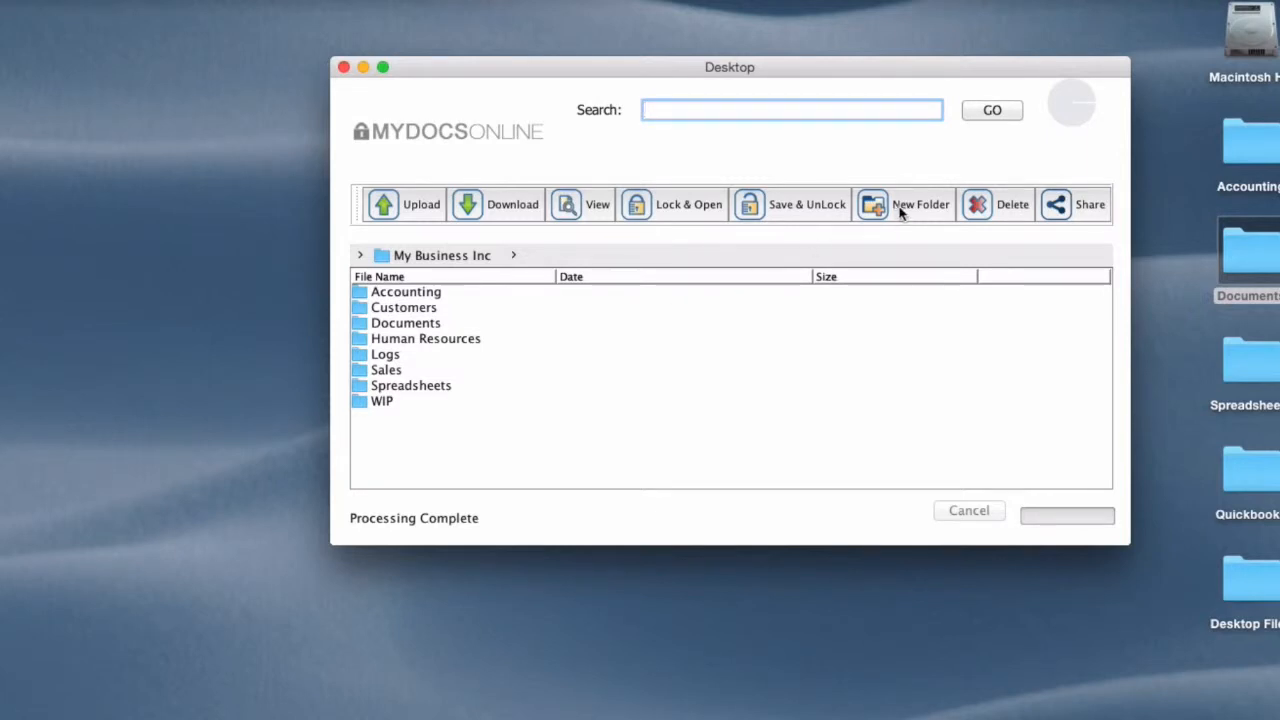
pyautogui.moveTo(900, 204)
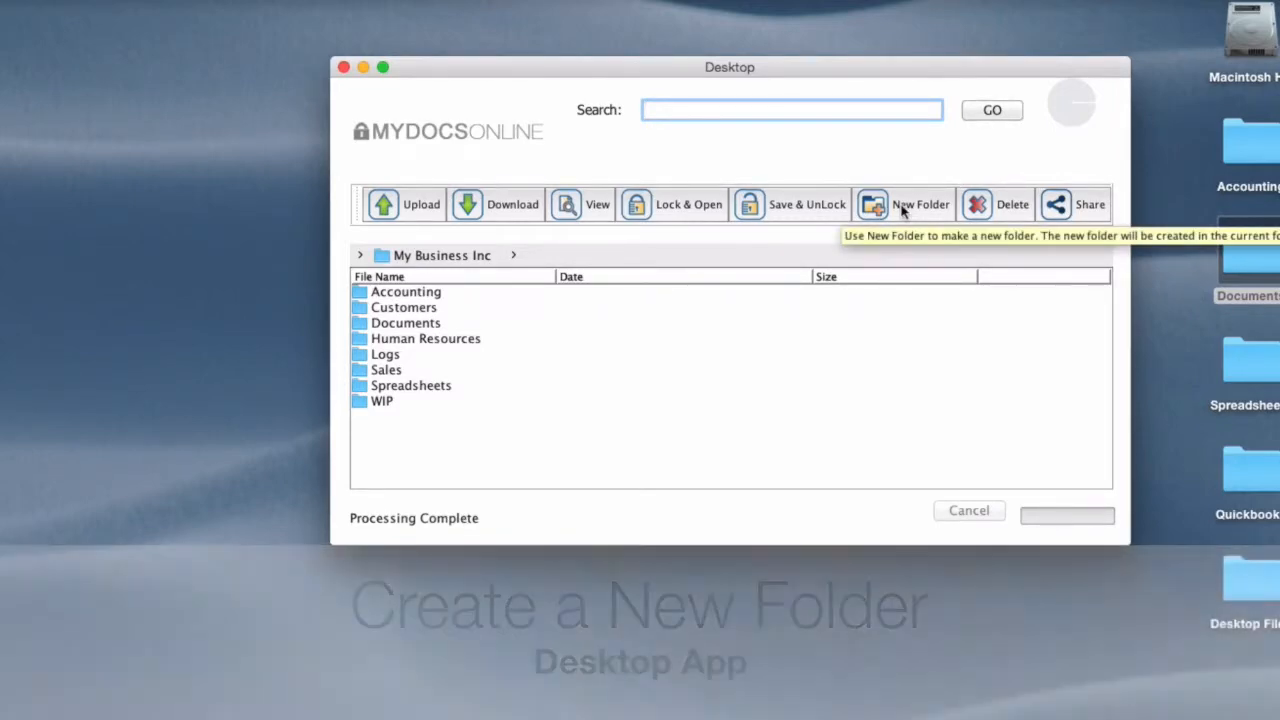
pyautogui.moveTo(570, 400)
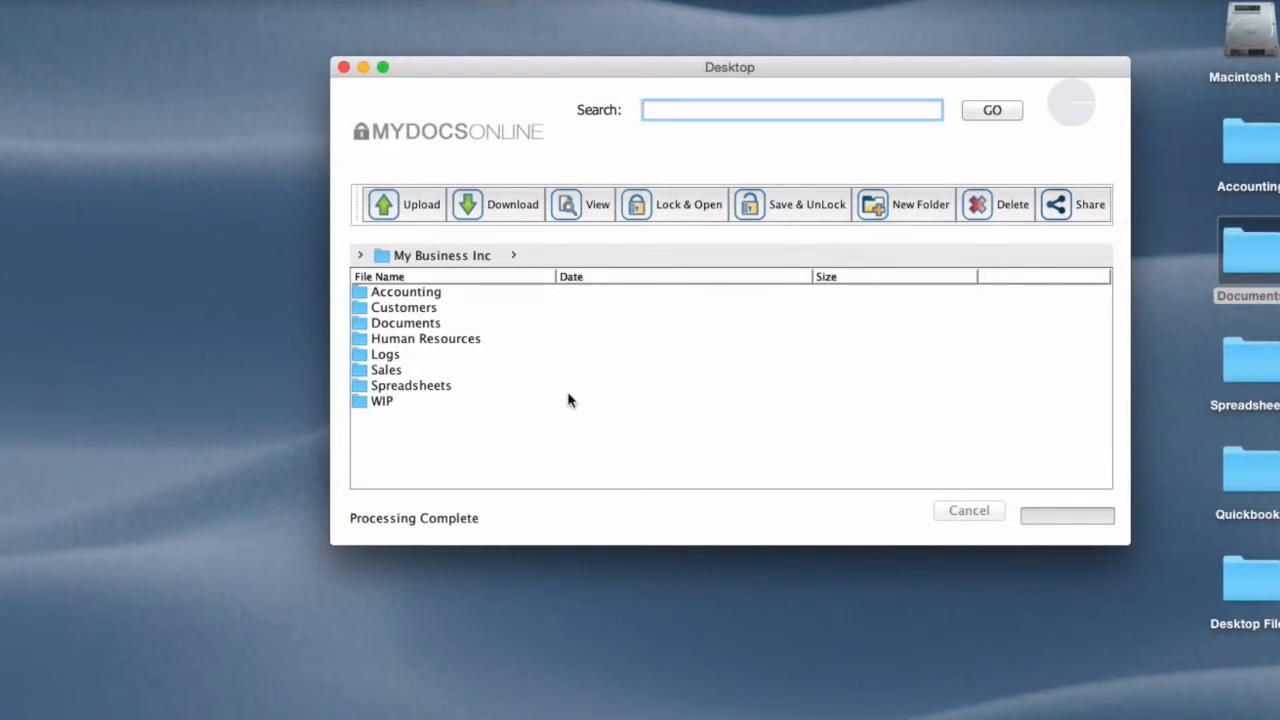
pyautogui.moveTo(480, 310)
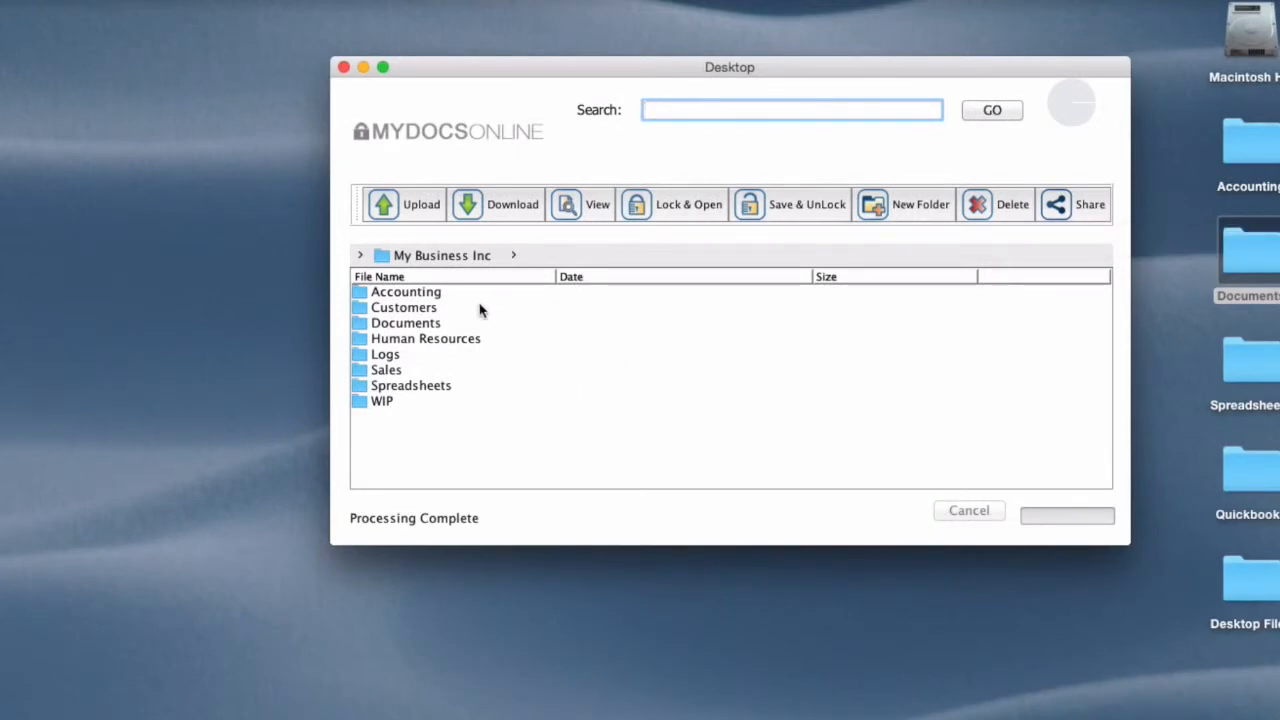
# Add a 'Marketing Materials' folder in Sales, then return to My Business Inc.
pyautogui.doubleClick(386, 369)
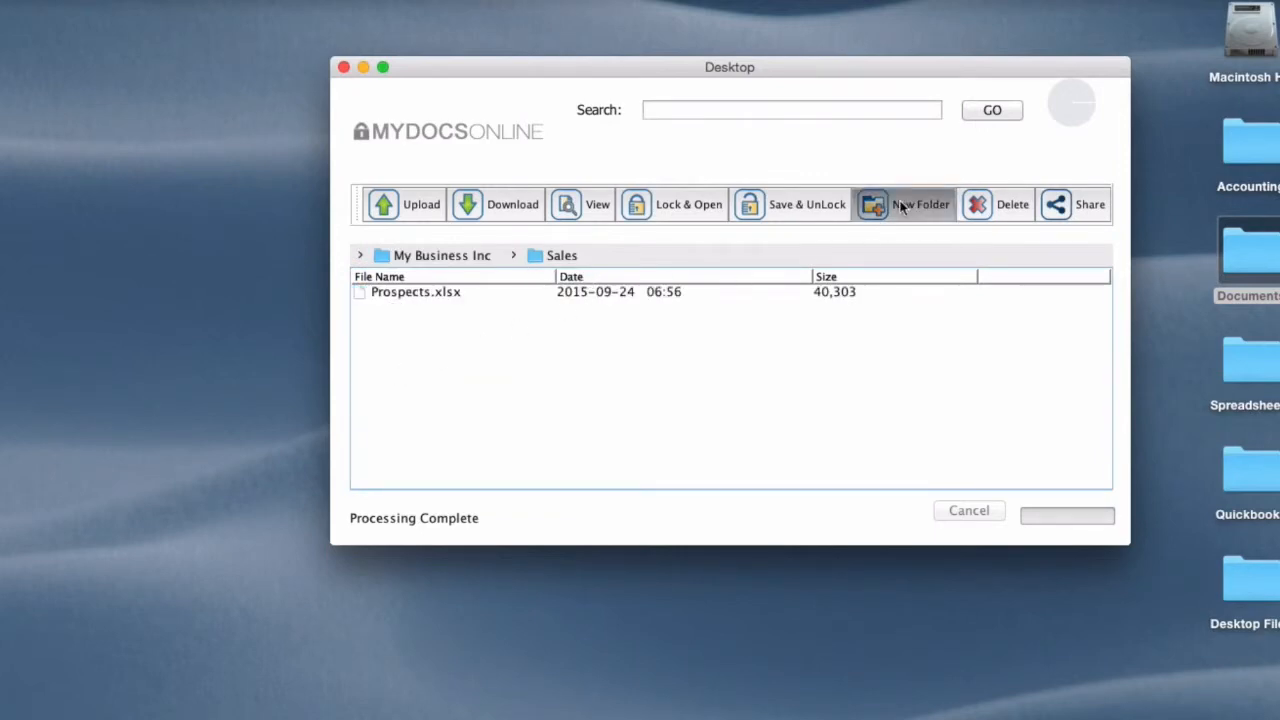
pyautogui.click(904, 204)
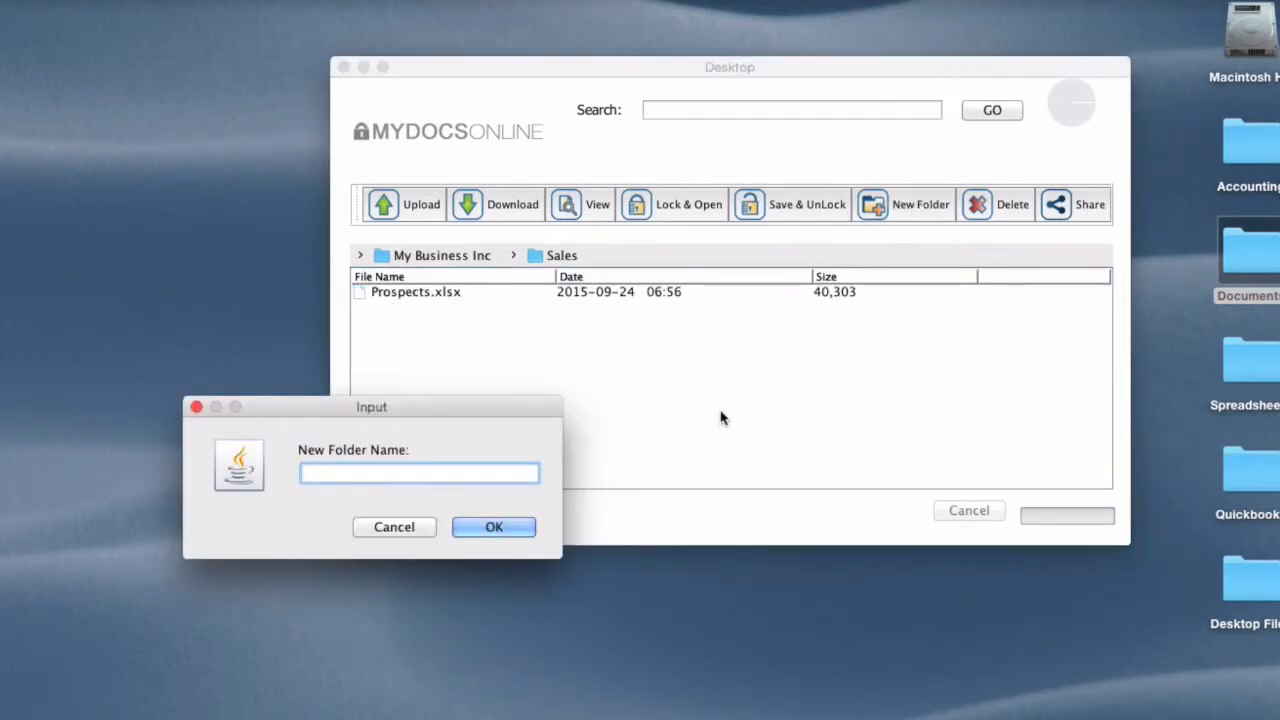
pyautogui.write('Marketing Materials')
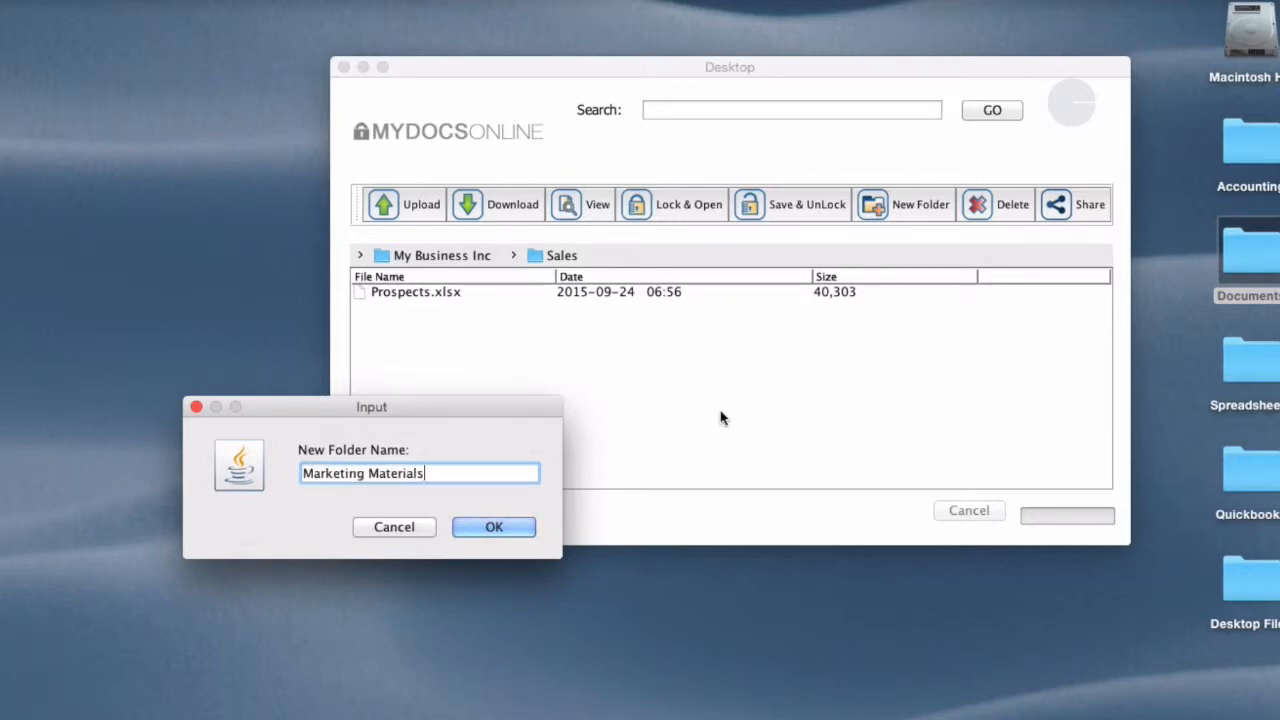
pyautogui.click(493, 527)
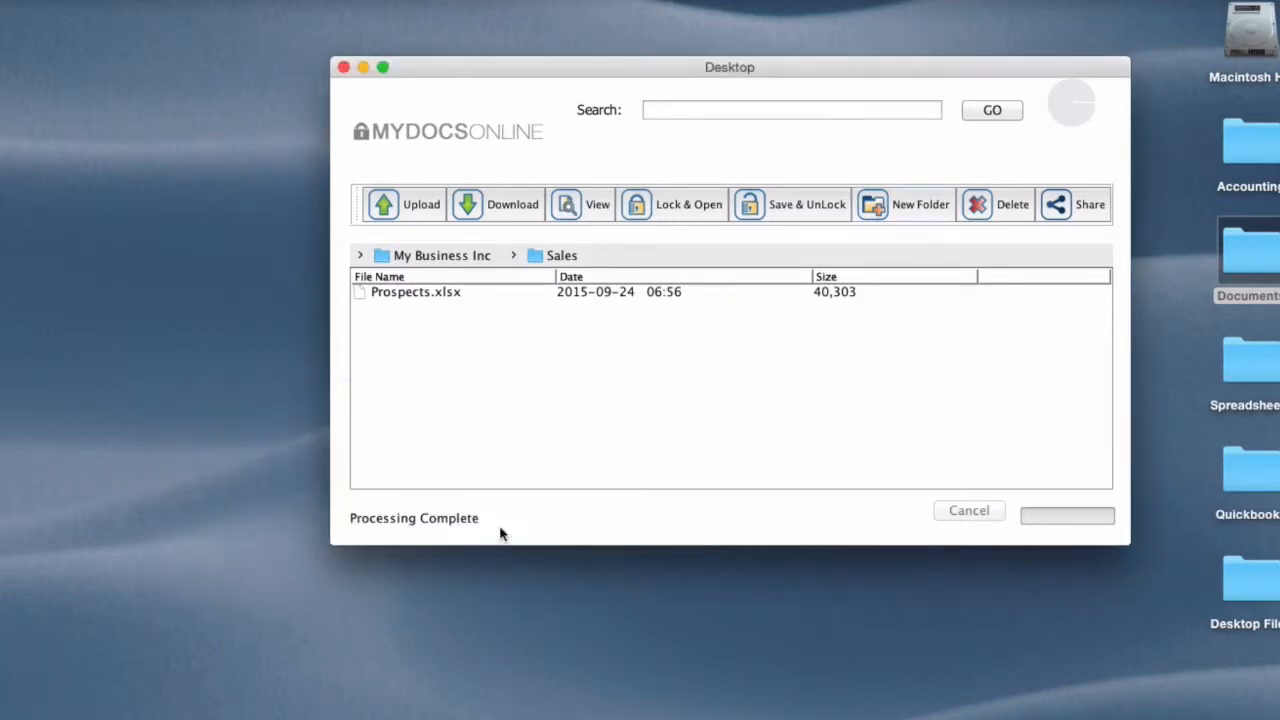
pyautogui.click(902, 204)
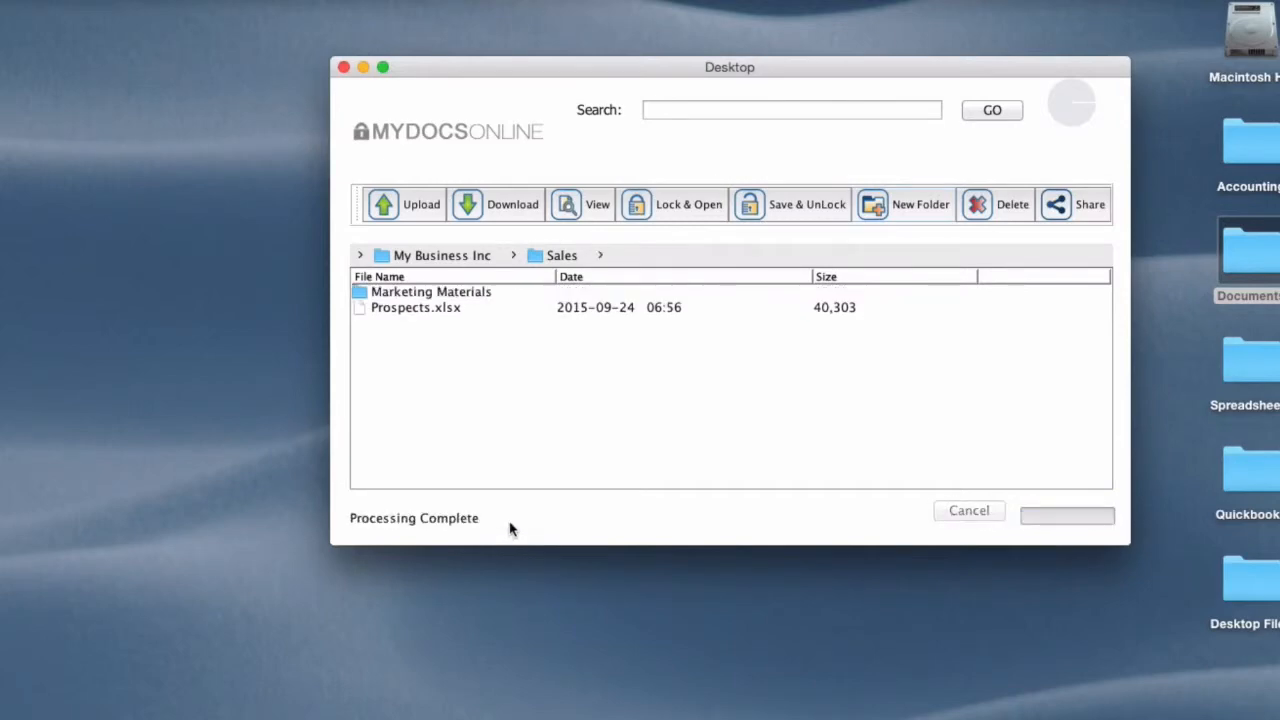
pyautogui.click(441, 255)
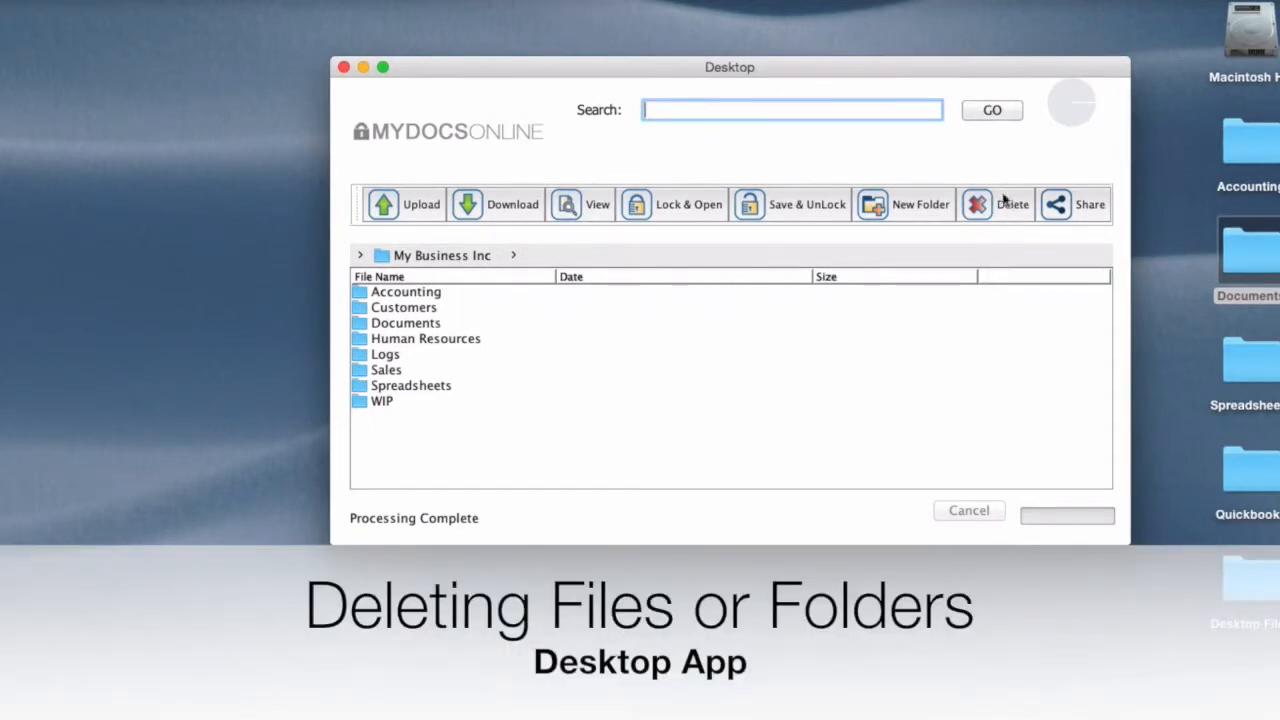
pyautogui.click(405, 291)
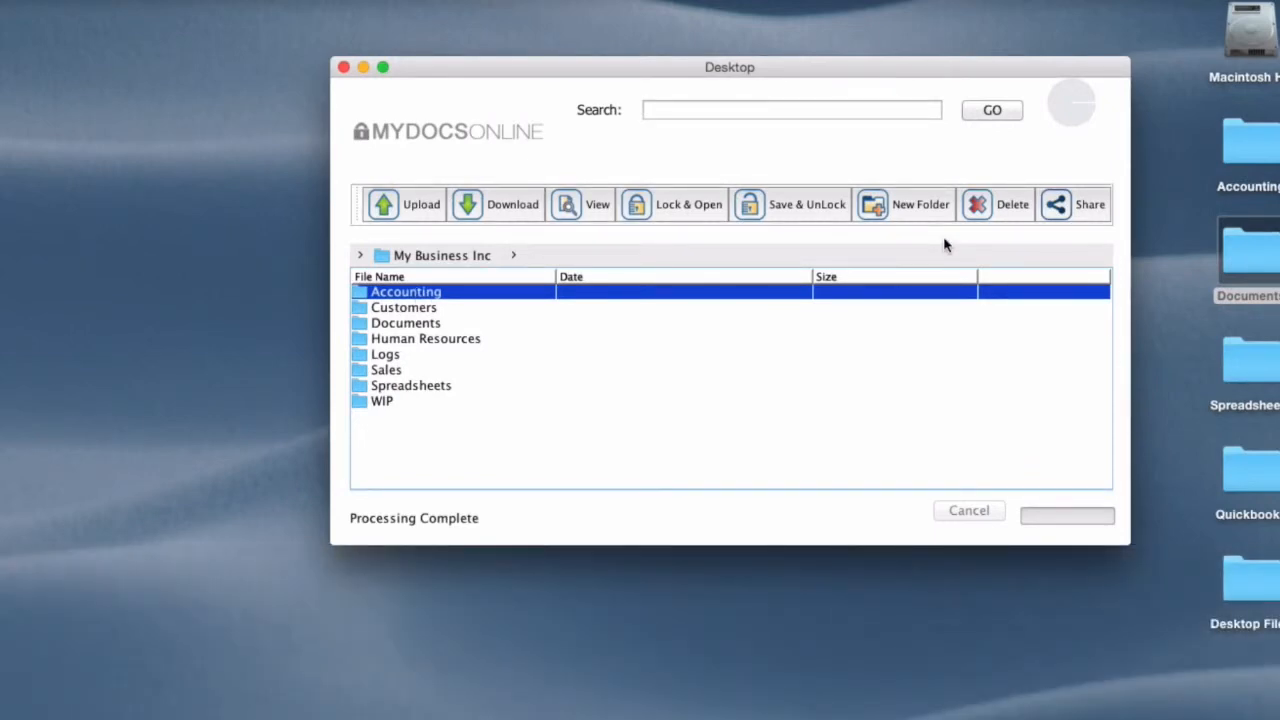
pyautogui.doubleClick(405, 291)
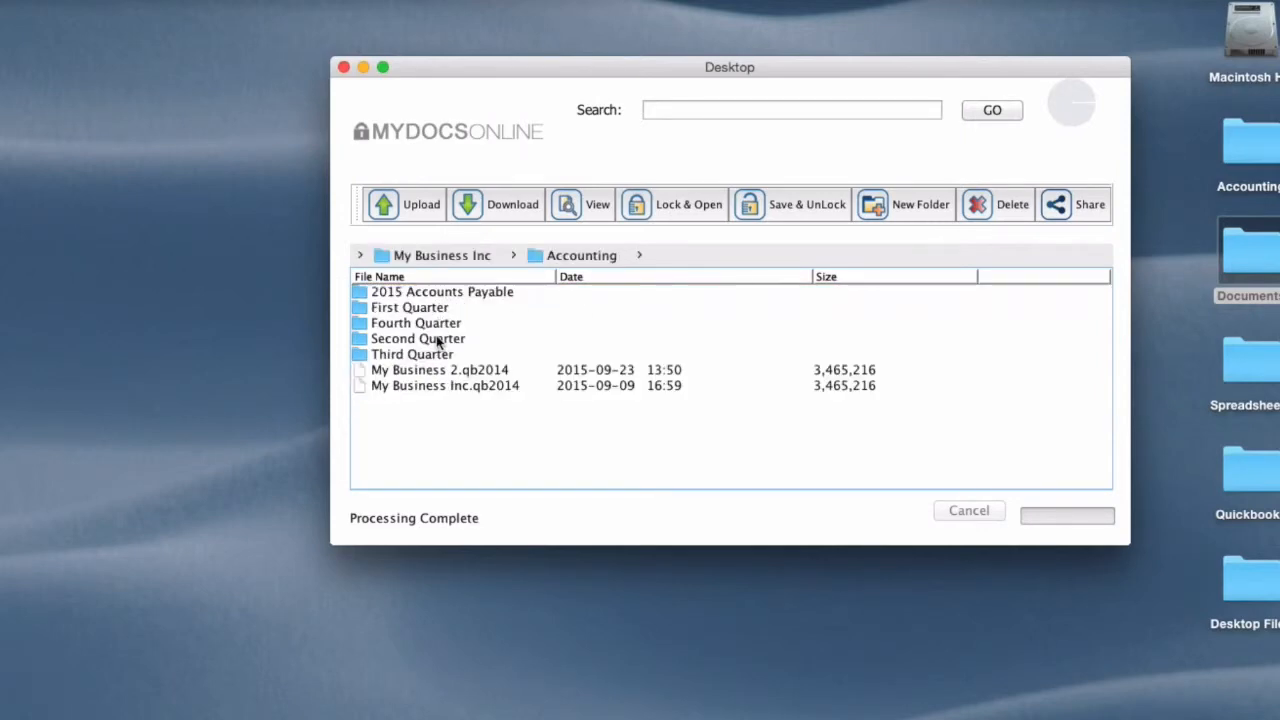
pyautogui.moveTo(363, 237)
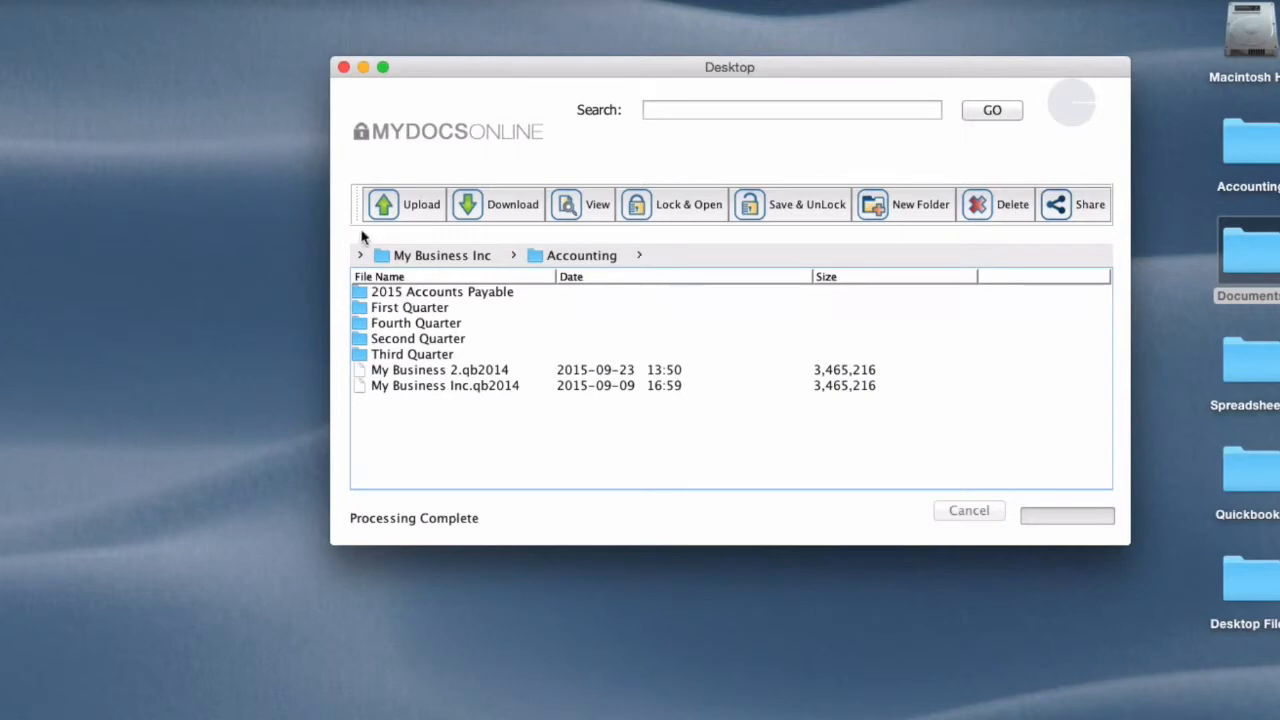
pyautogui.click(441, 255)
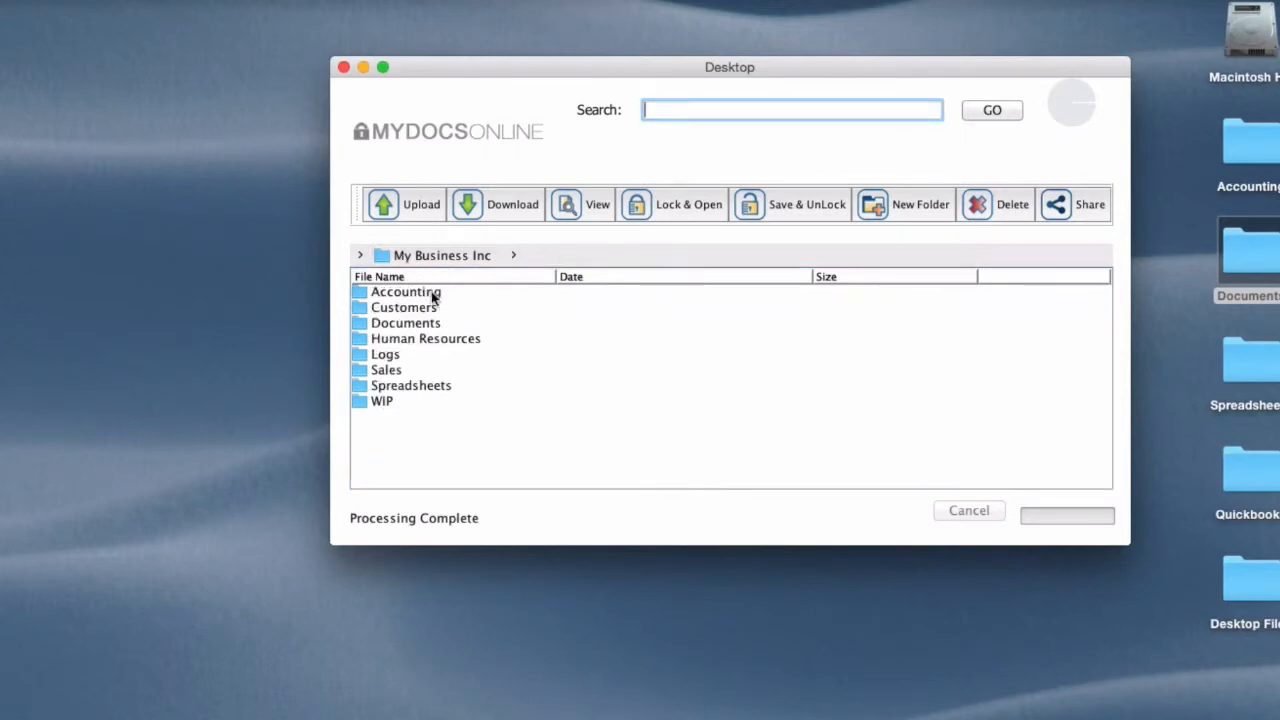
pyautogui.click(406, 291)
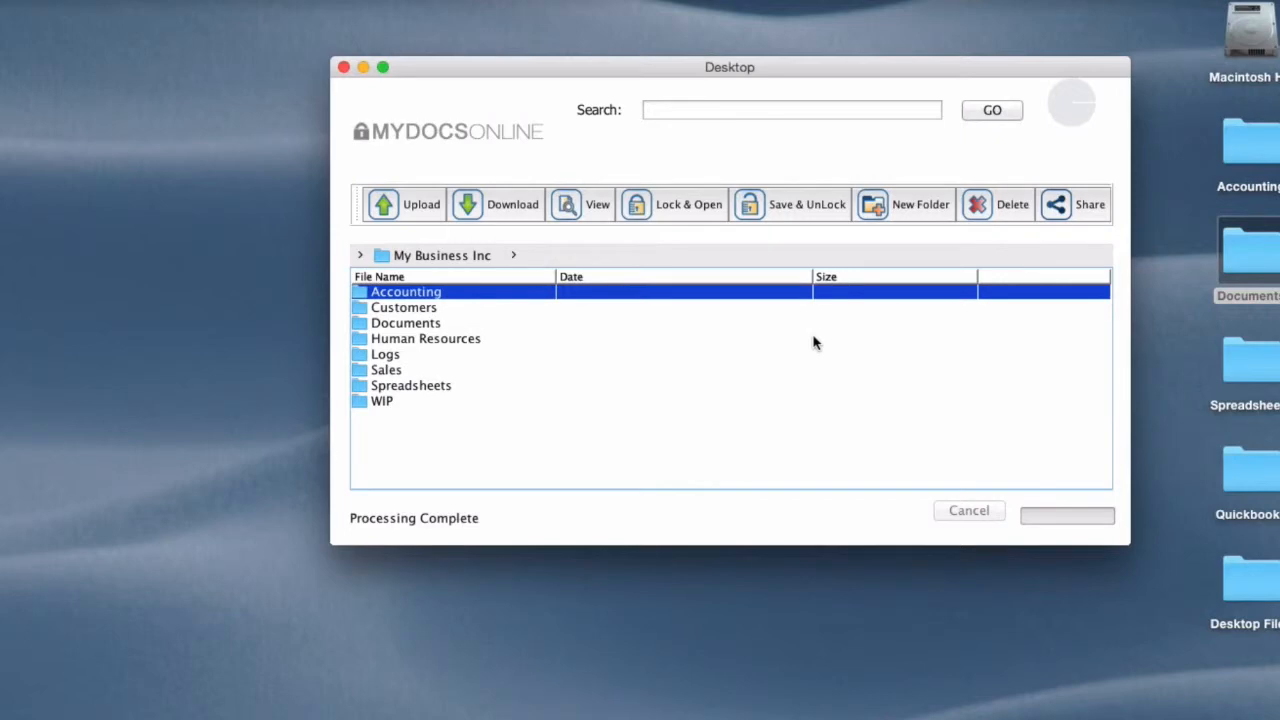
# Open the Spreadsheets folder and select April 2015.xlsx.
pyautogui.doubleClick(411, 385)
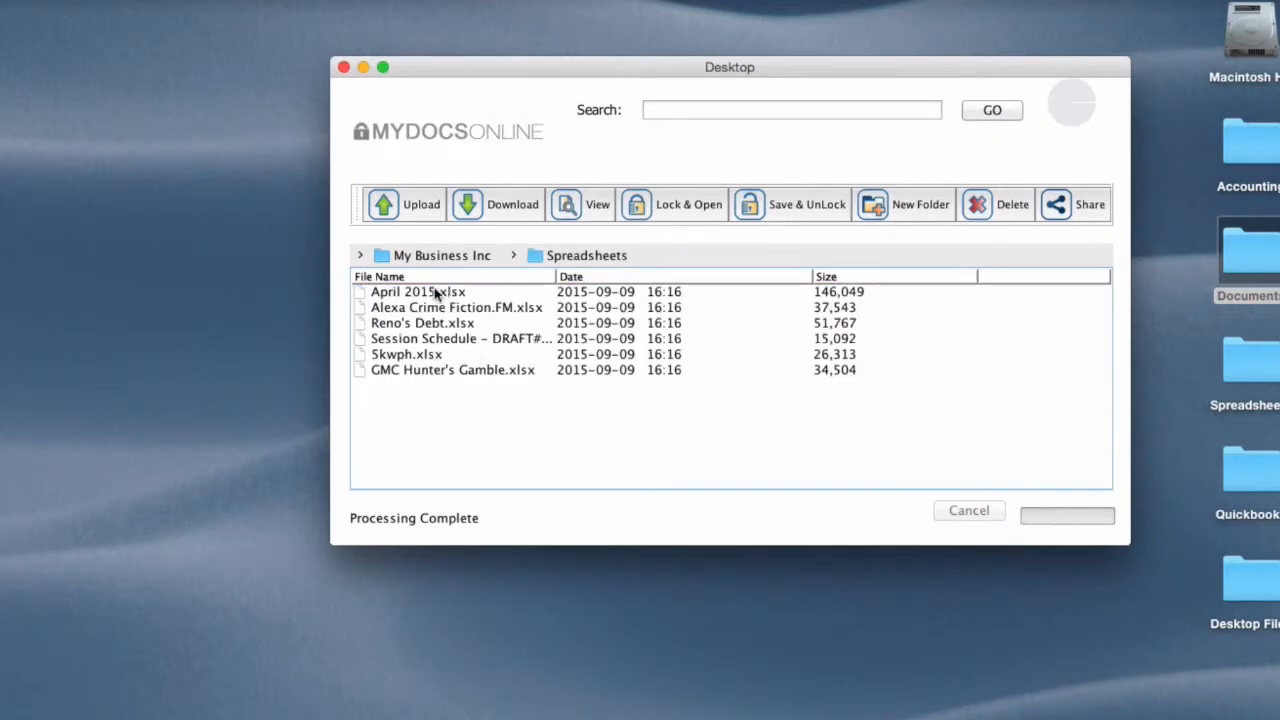
pyautogui.click(418, 291)
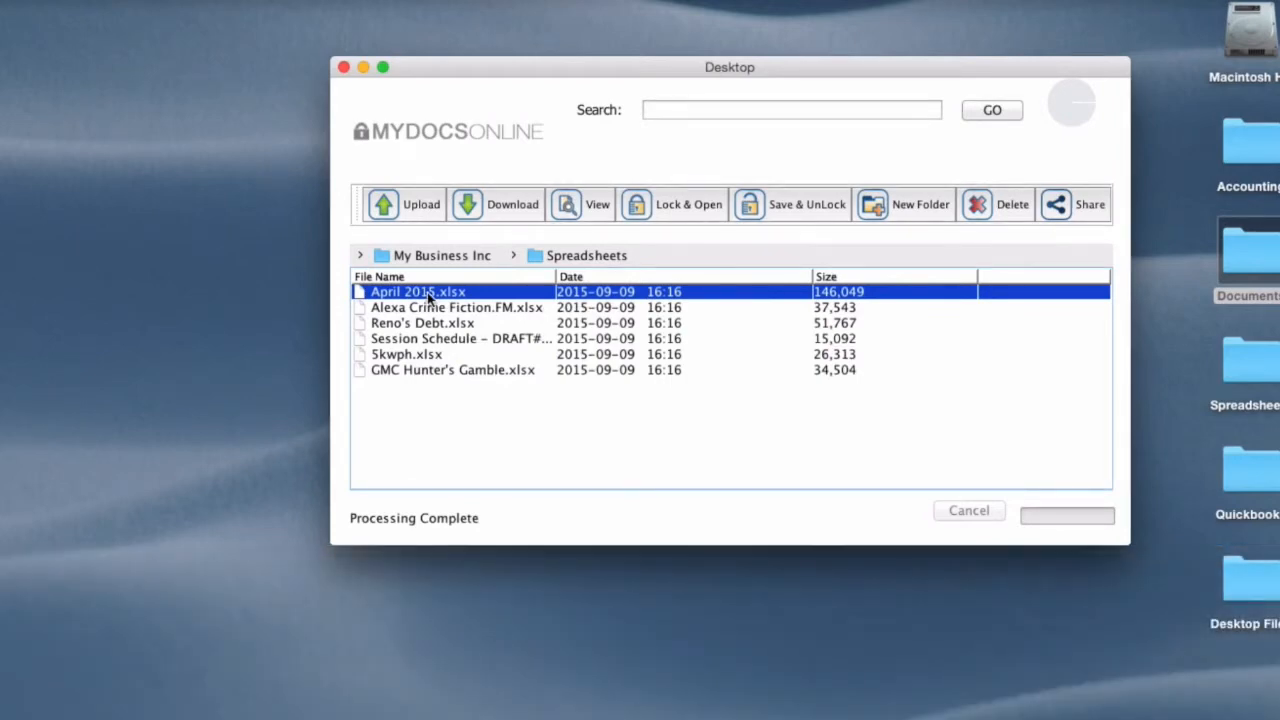
pyautogui.moveTo(1150, 222)
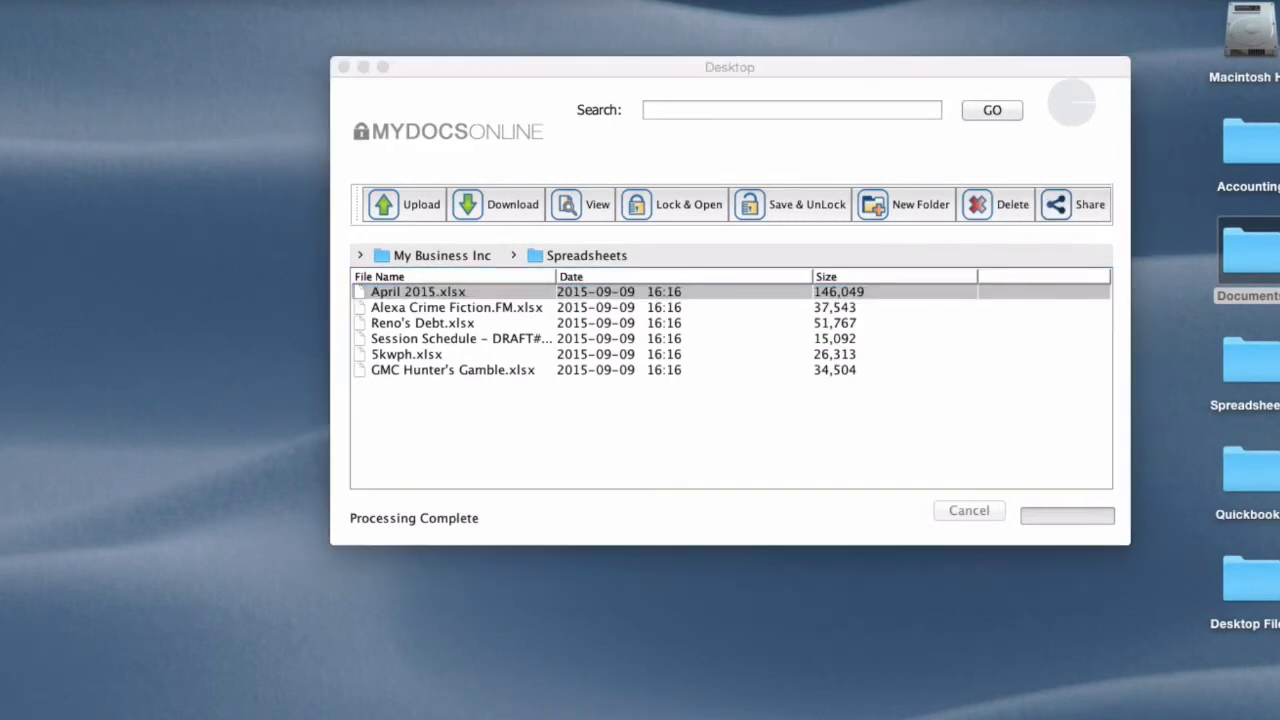
pyautogui.click(1074, 204)
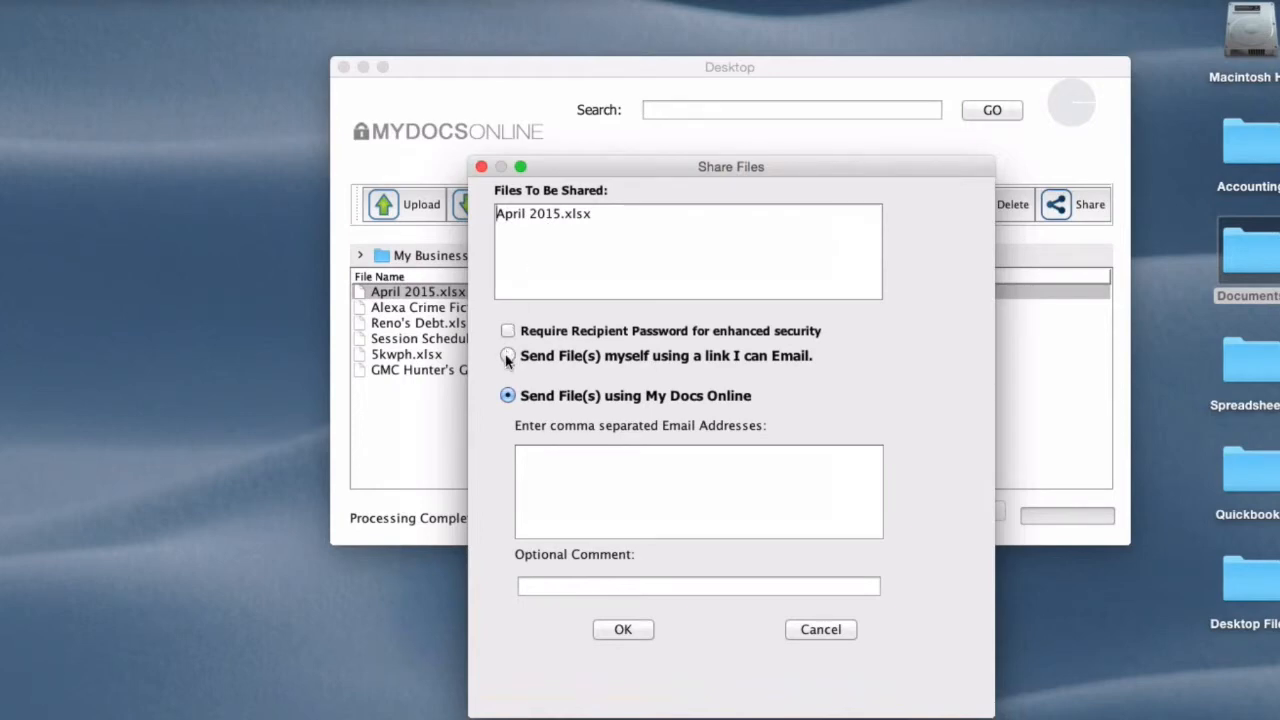
pyautogui.moveTo(560, 372)
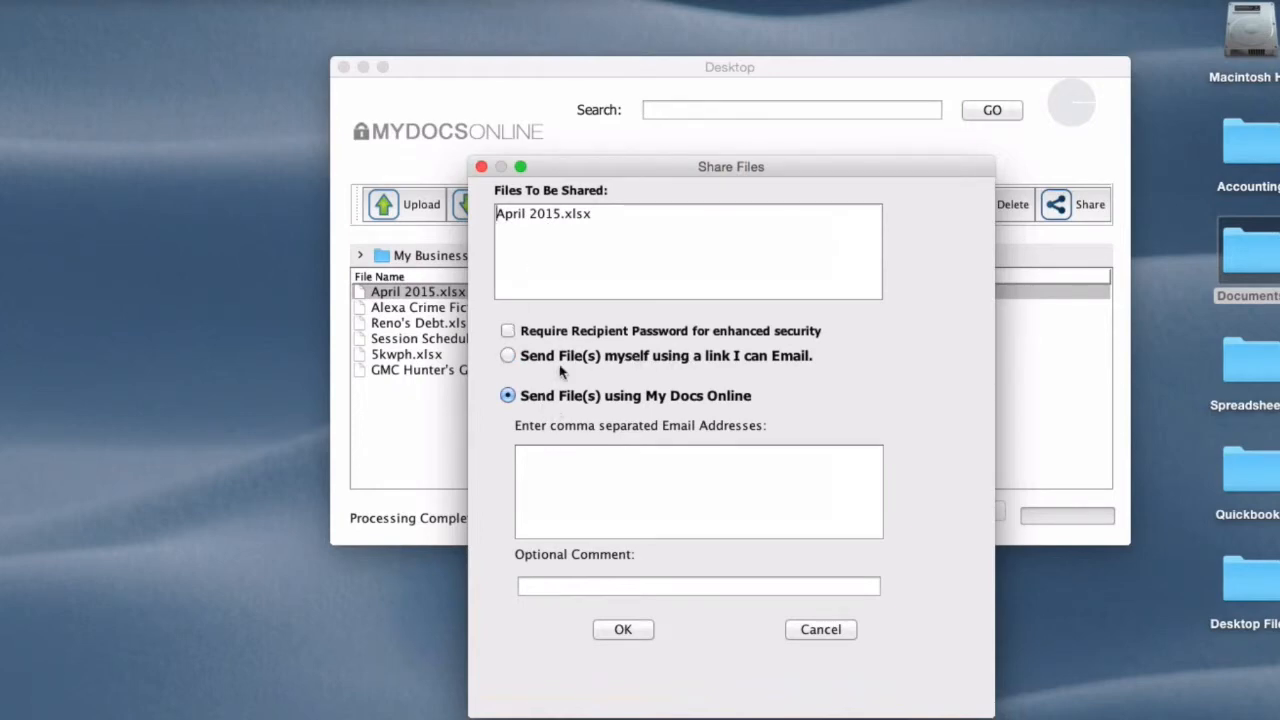
pyautogui.moveTo(770, 358)
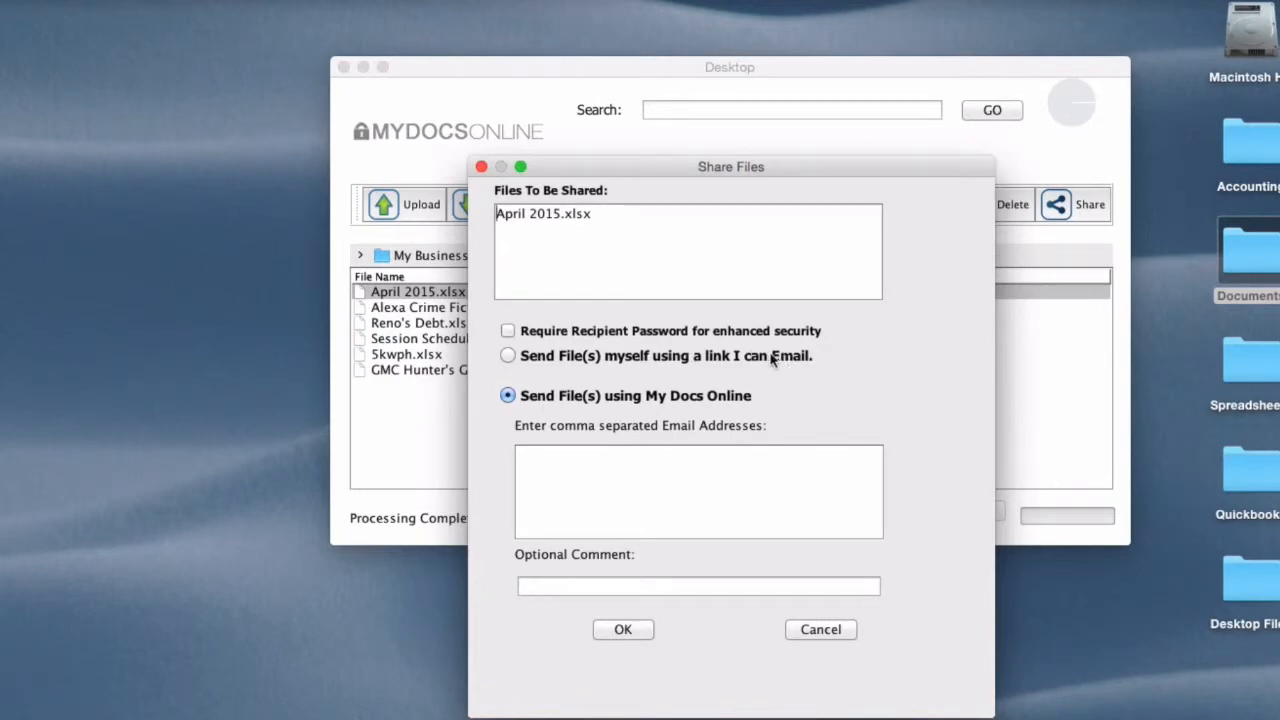
pyautogui.click(508, 355)
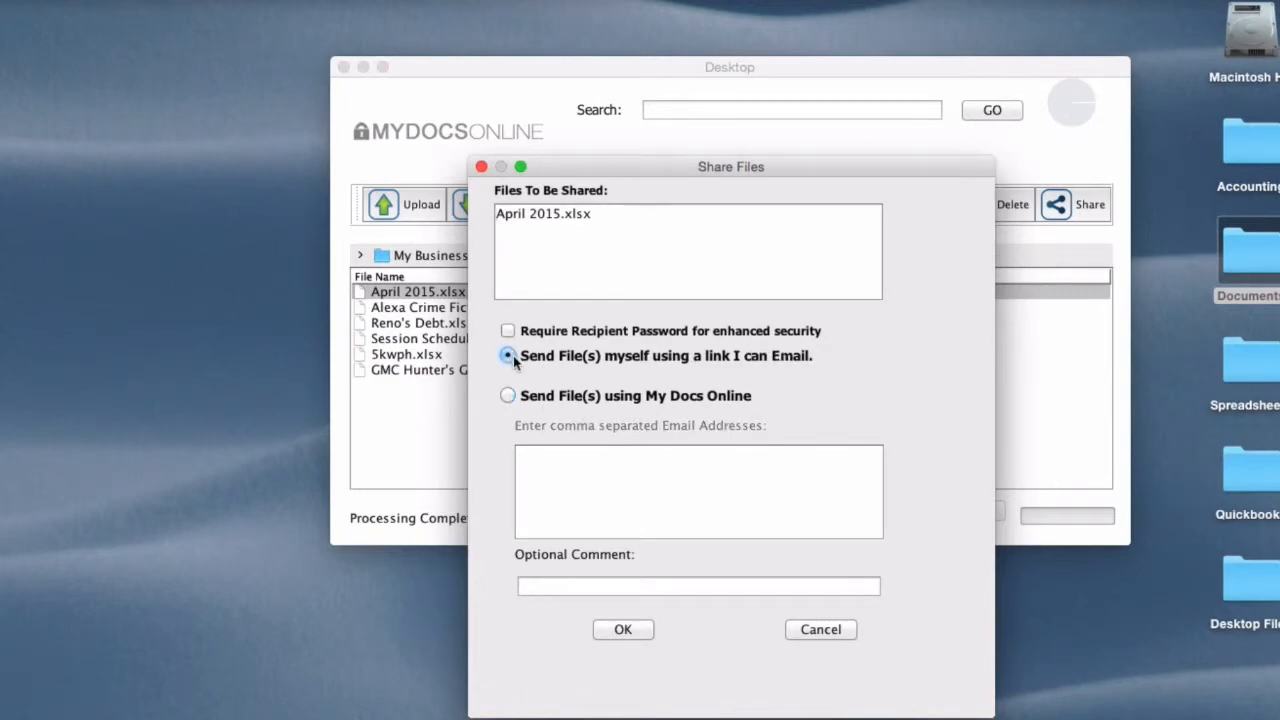
pyautogui.moveTo(607, 388)
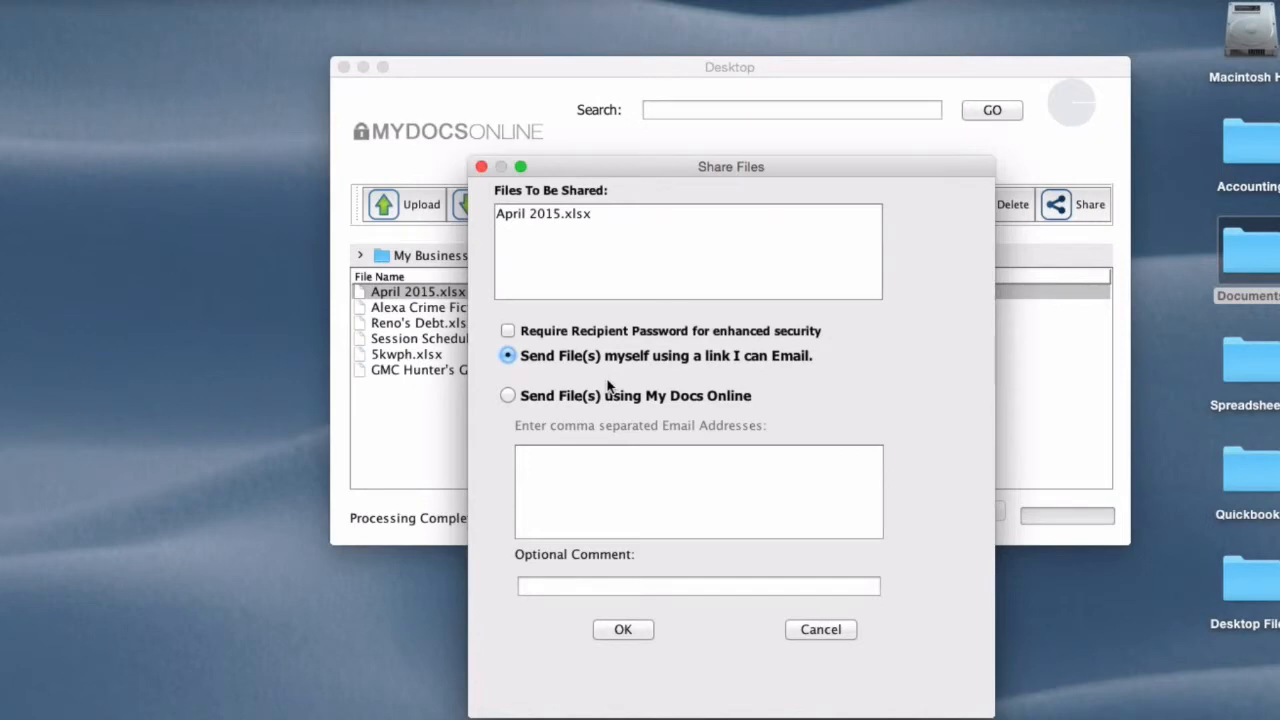
pyautogui.moveTo(508, 397)
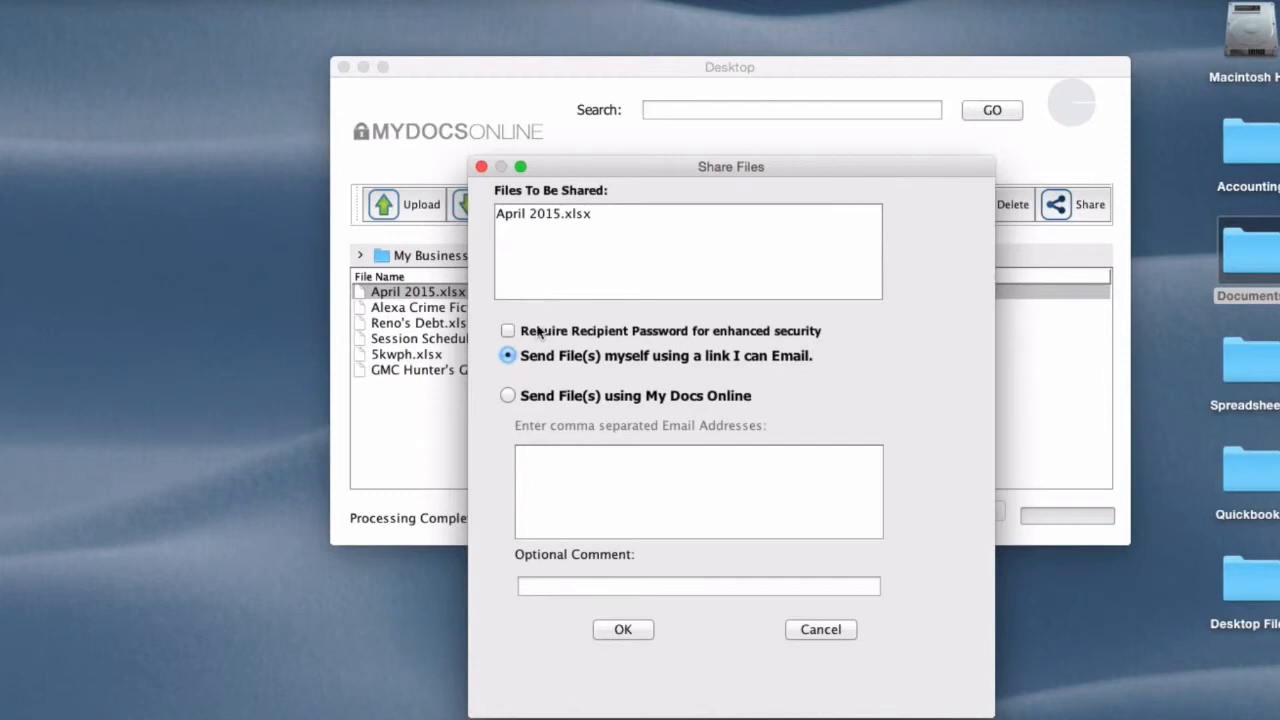
pyautogui.click(508, 330)
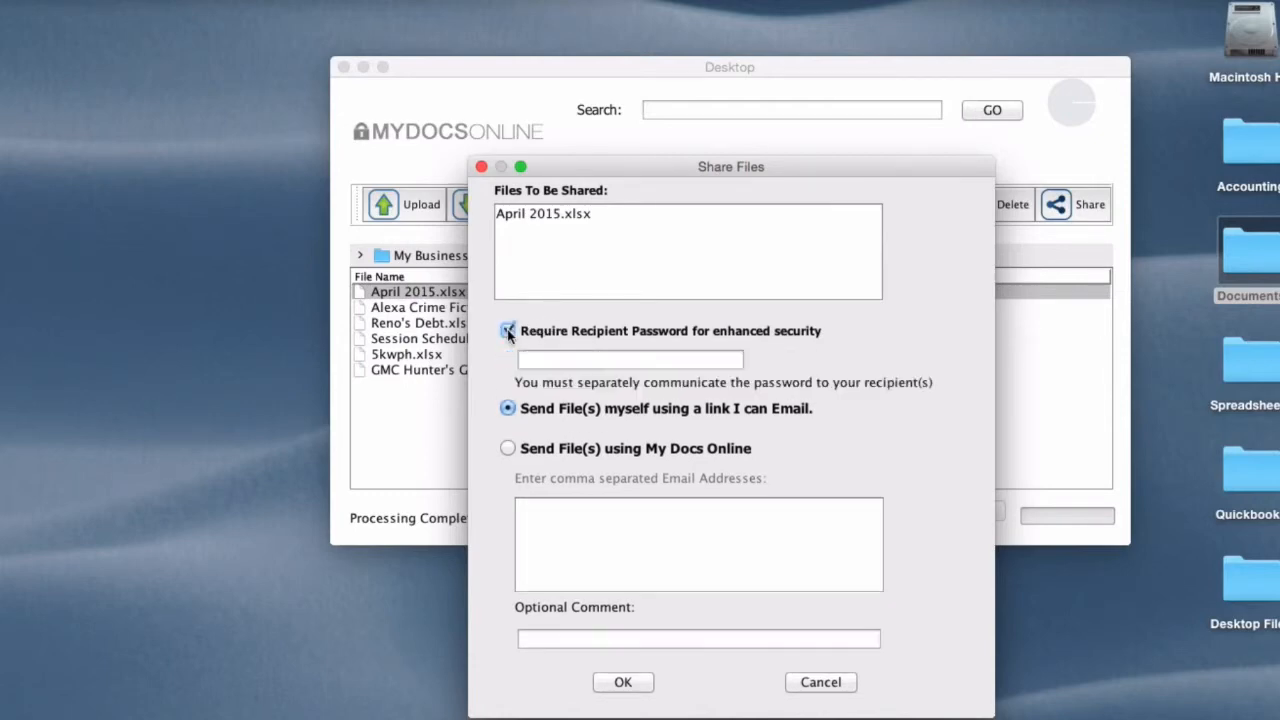
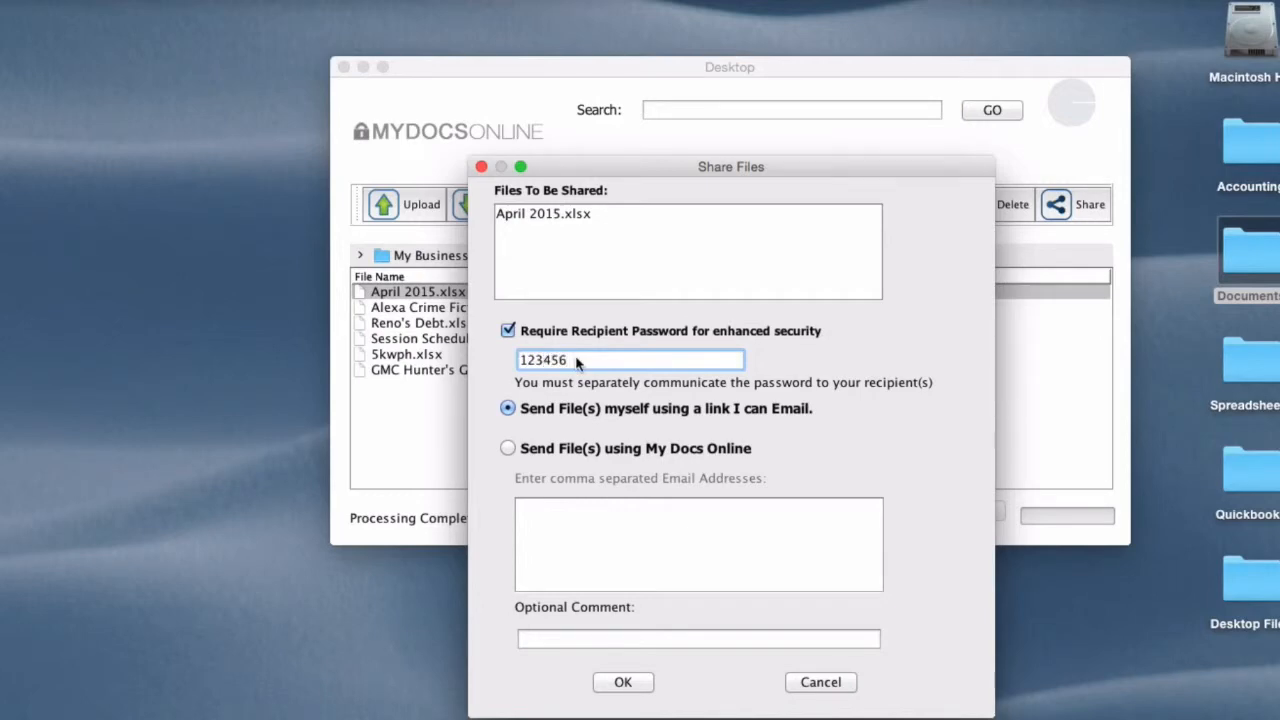
pyautogui.moveTo(597, 630)
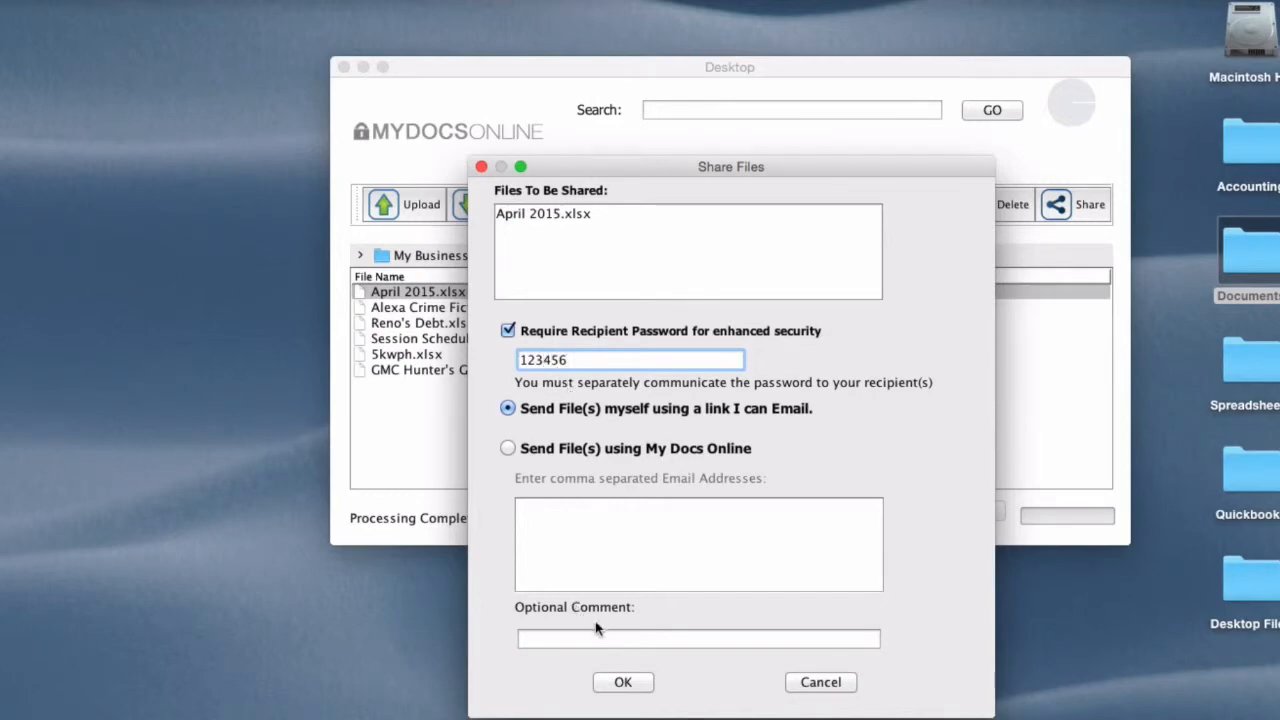
pyautogui.click(698, 638)
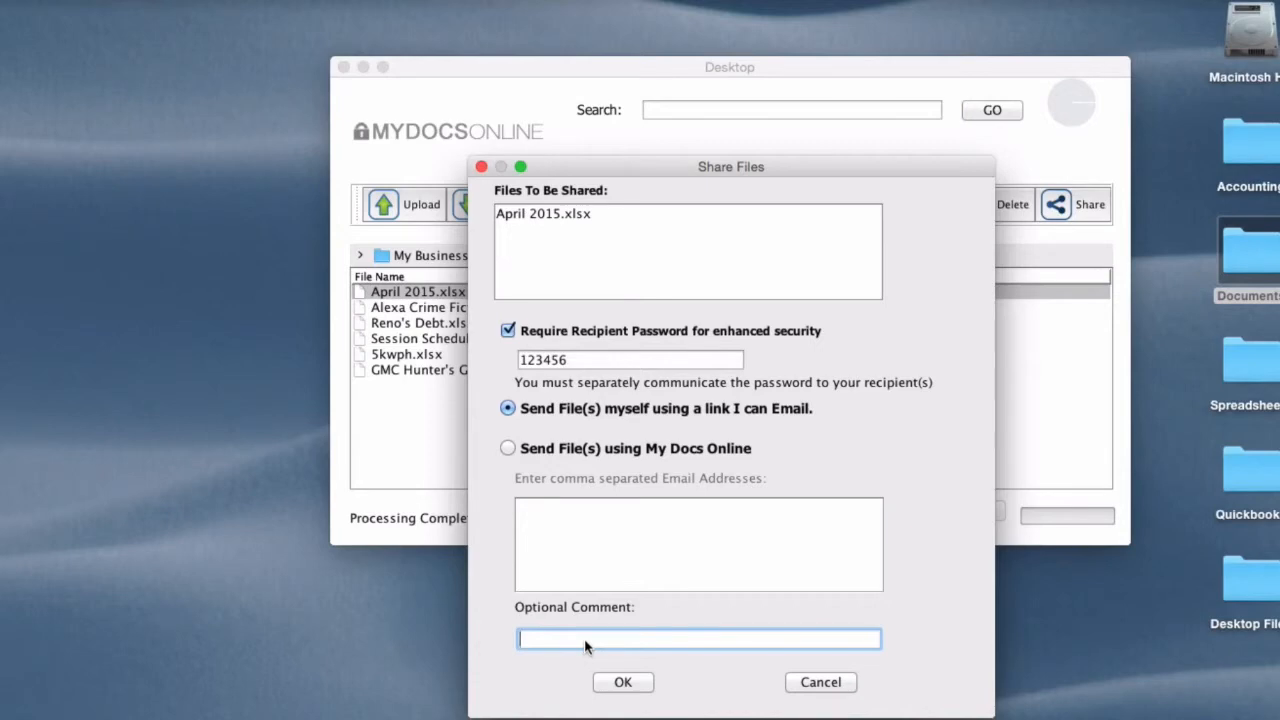
pyautogui.write("Here's the april spread")
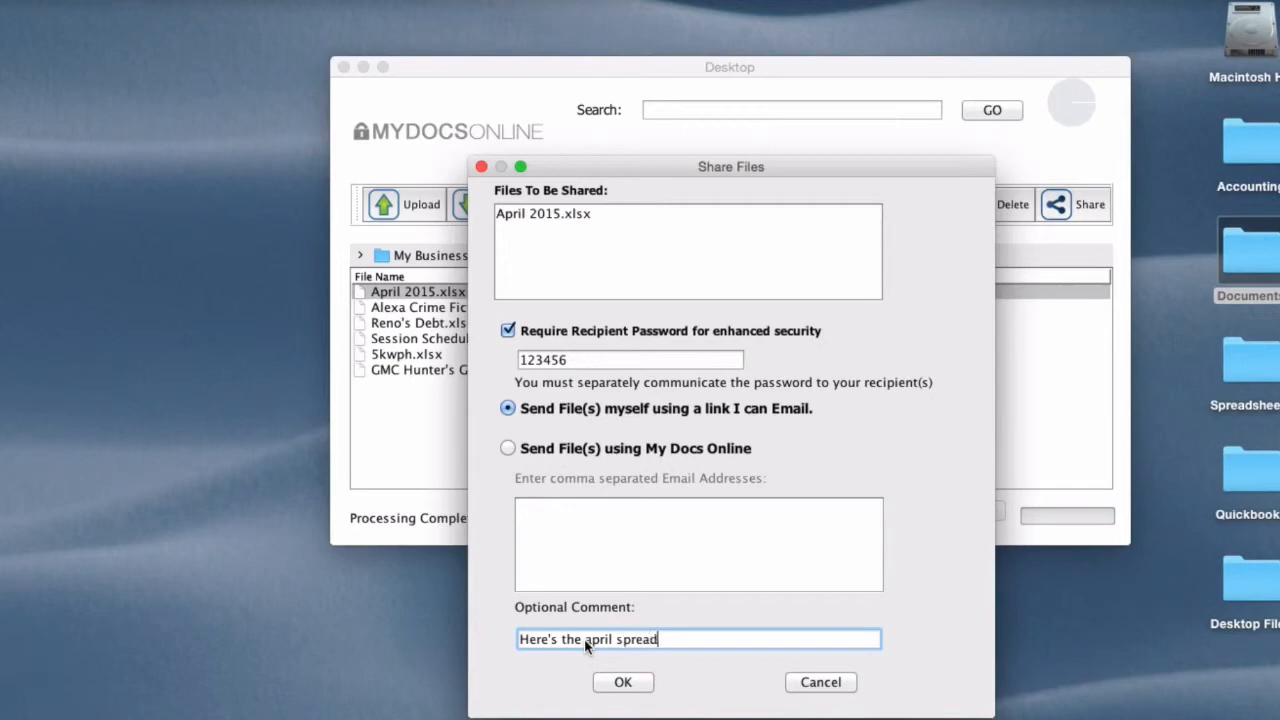
pyautogui.write('sheet')
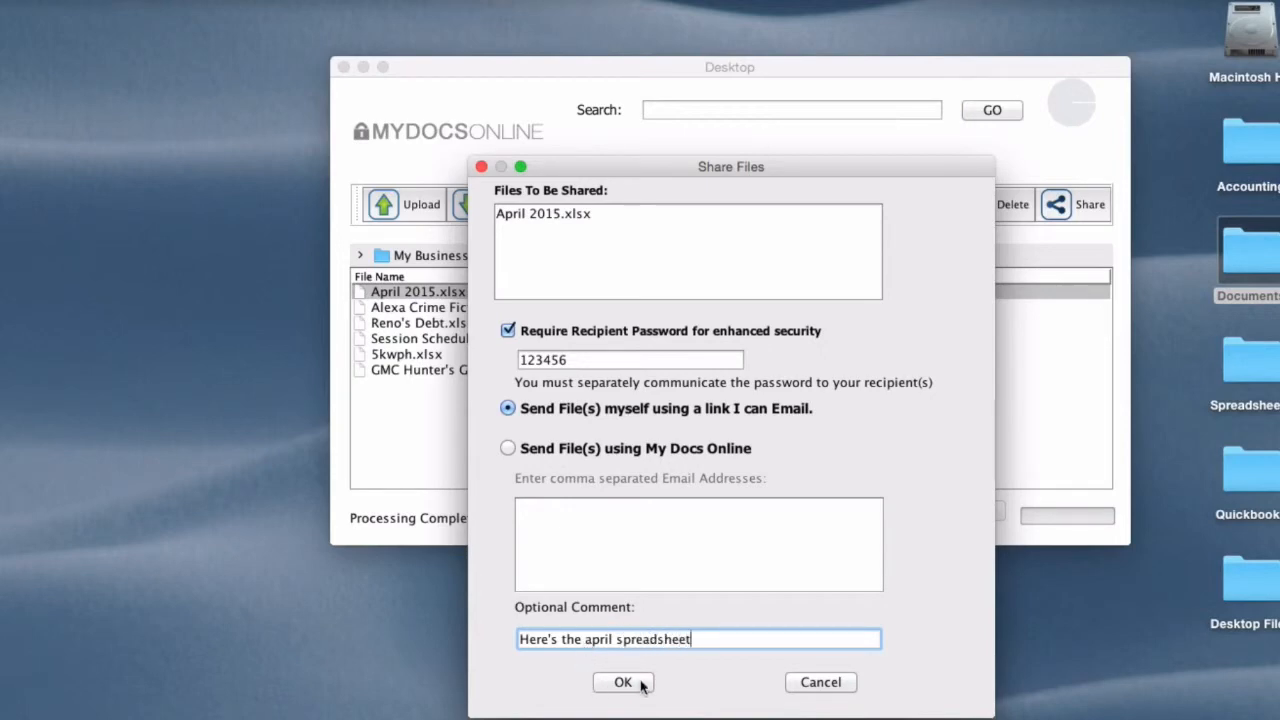
pyautogui.click(622, 682)
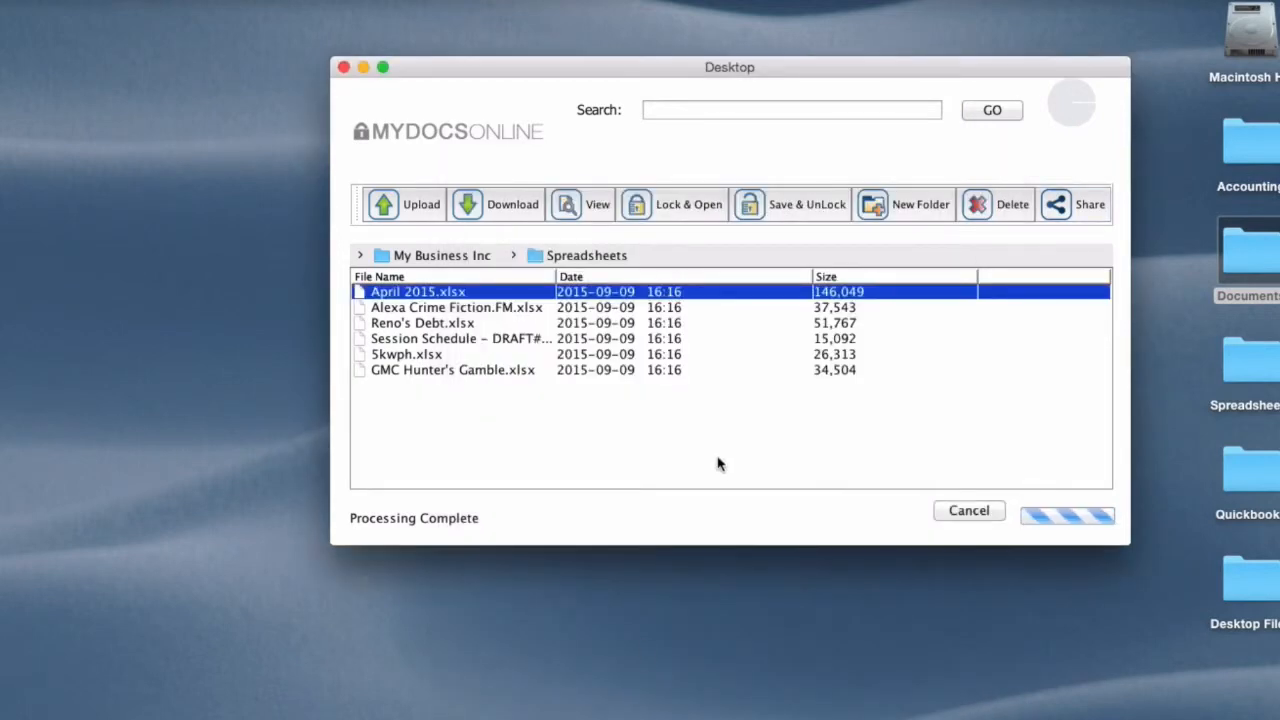
# Dismiss the 'File Sharing Link copied to Clipboard' notice.
pyautogui.click(1089, 204)
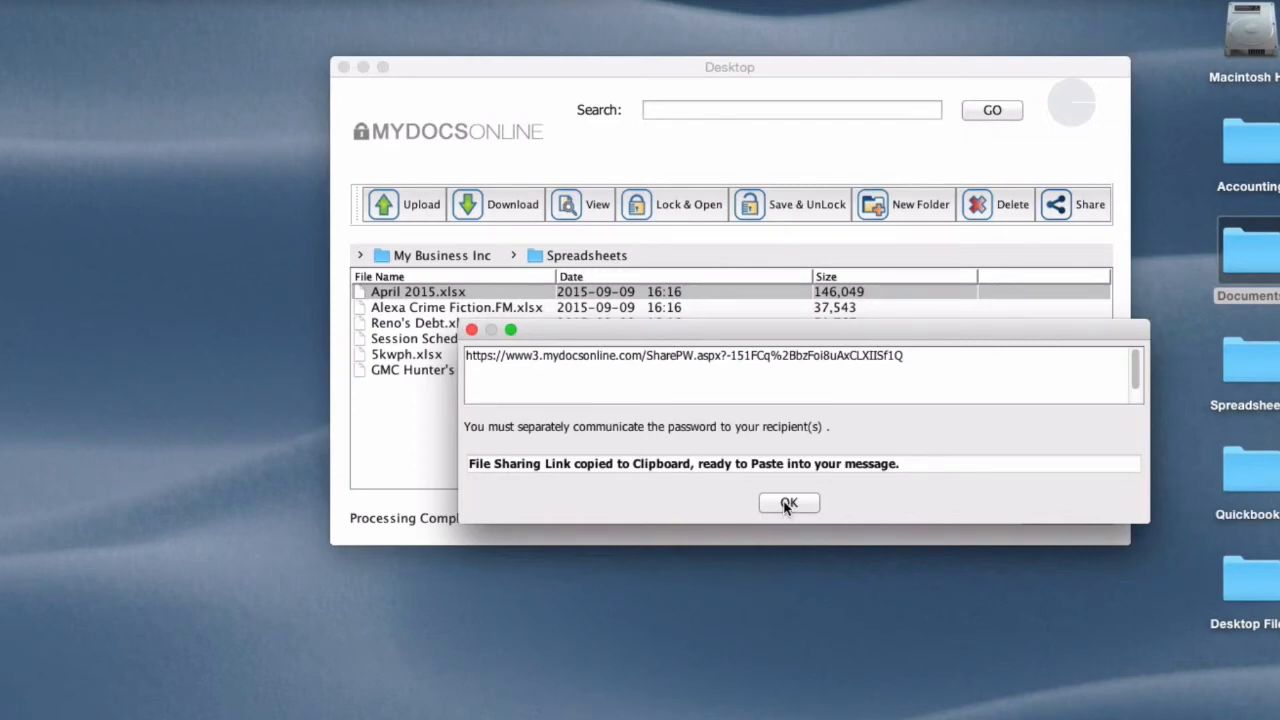
pyautogui.click(788, 503)
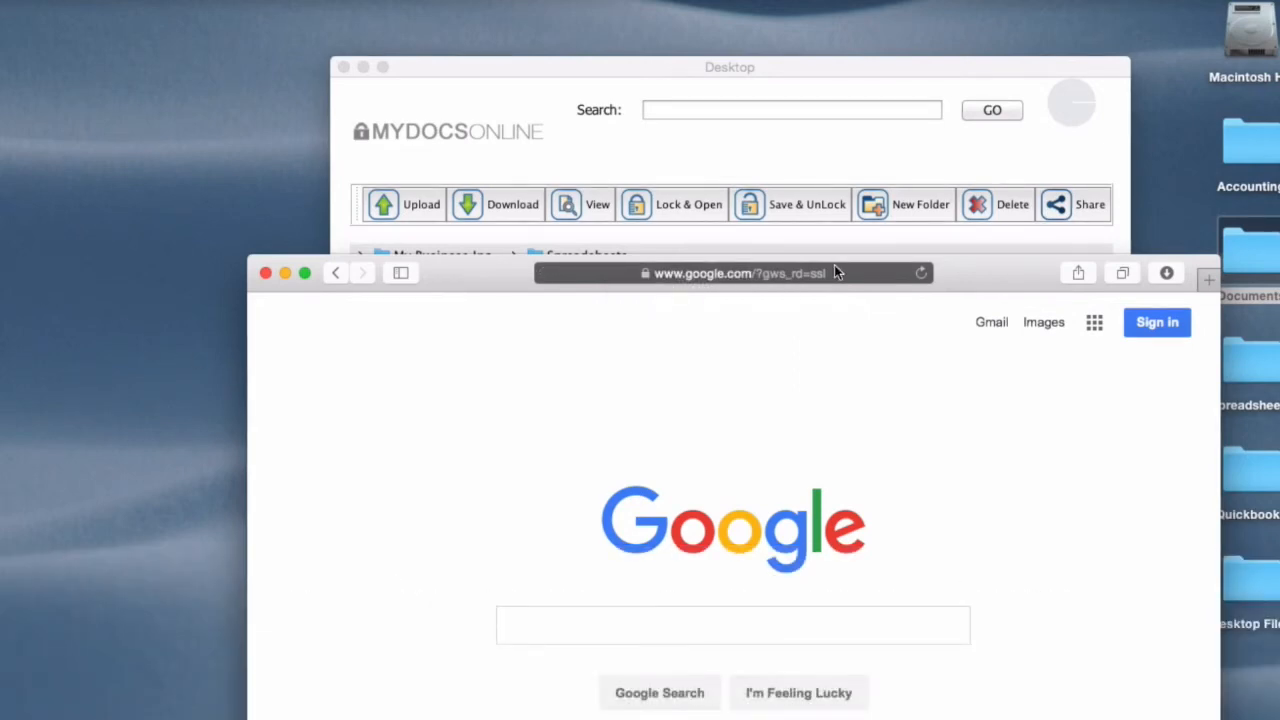
# Open the copied share link in Safari and unlock it with the password.
pyautogui.click(730, 273)
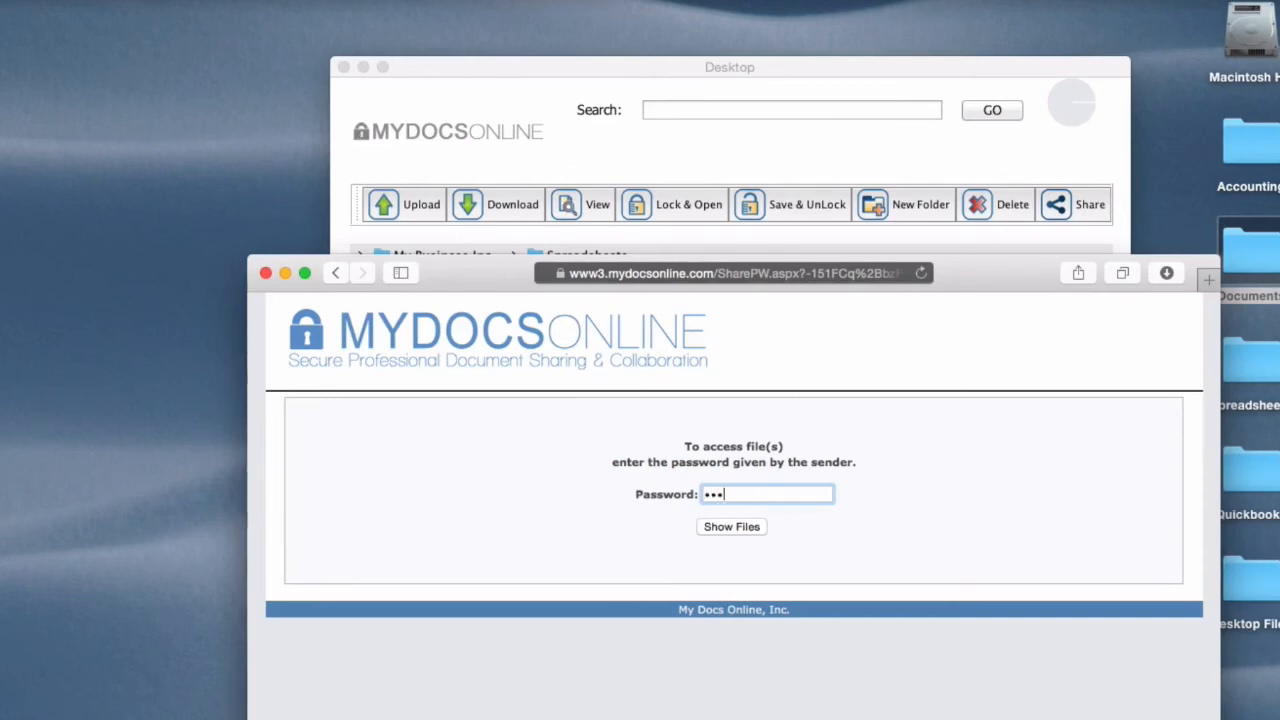
pyautogui.write('••')
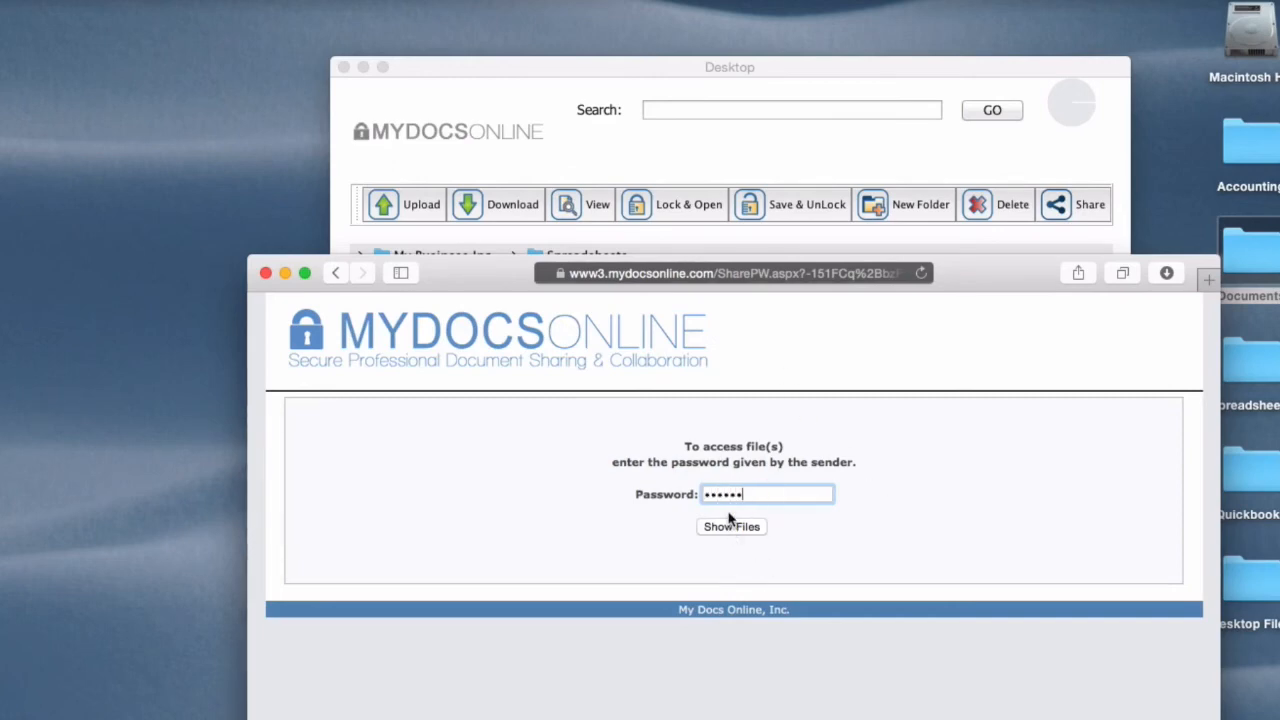
pyautogui.click(731, 526)
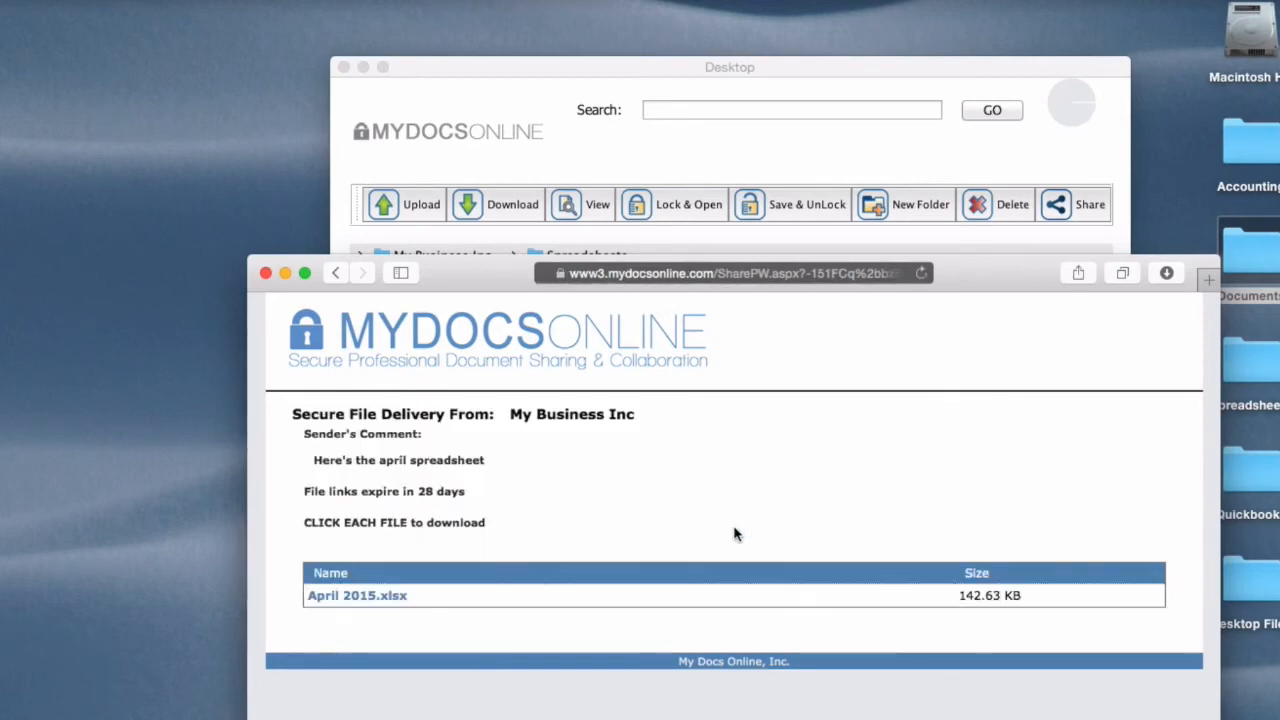
pyautogui.moveTo(200, 204)
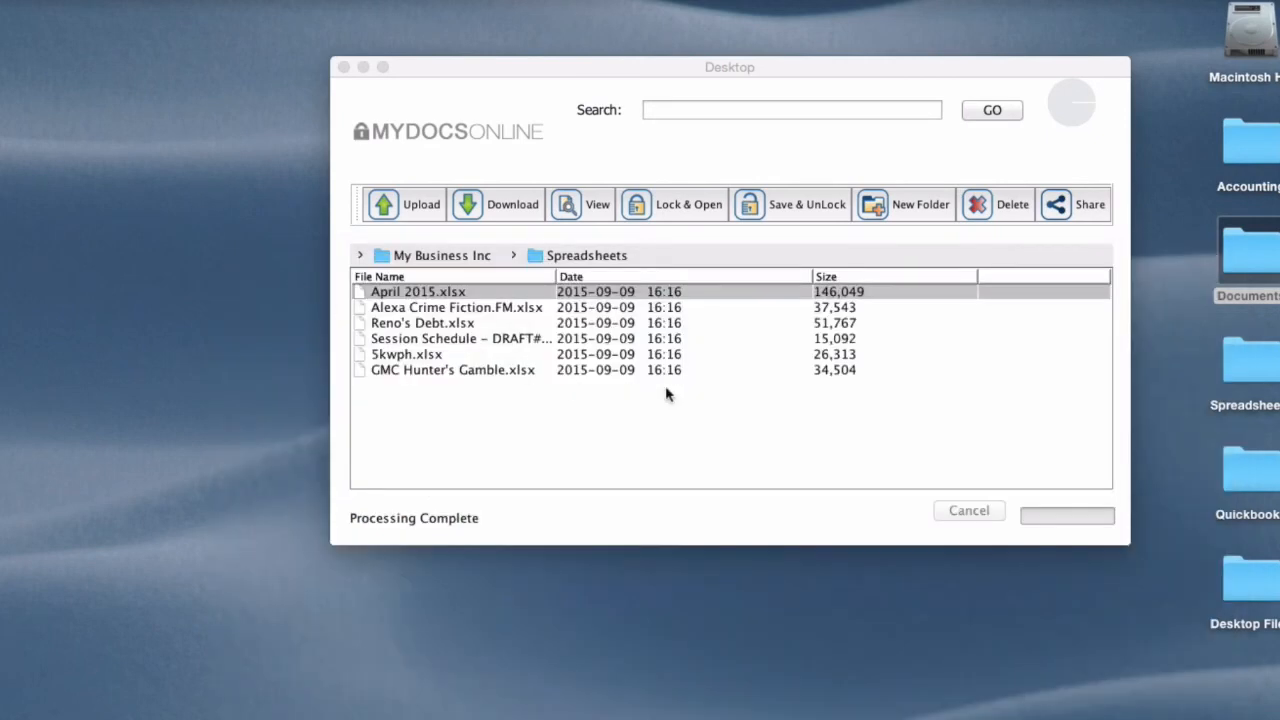
pyautogui.moveTo(790, 347)
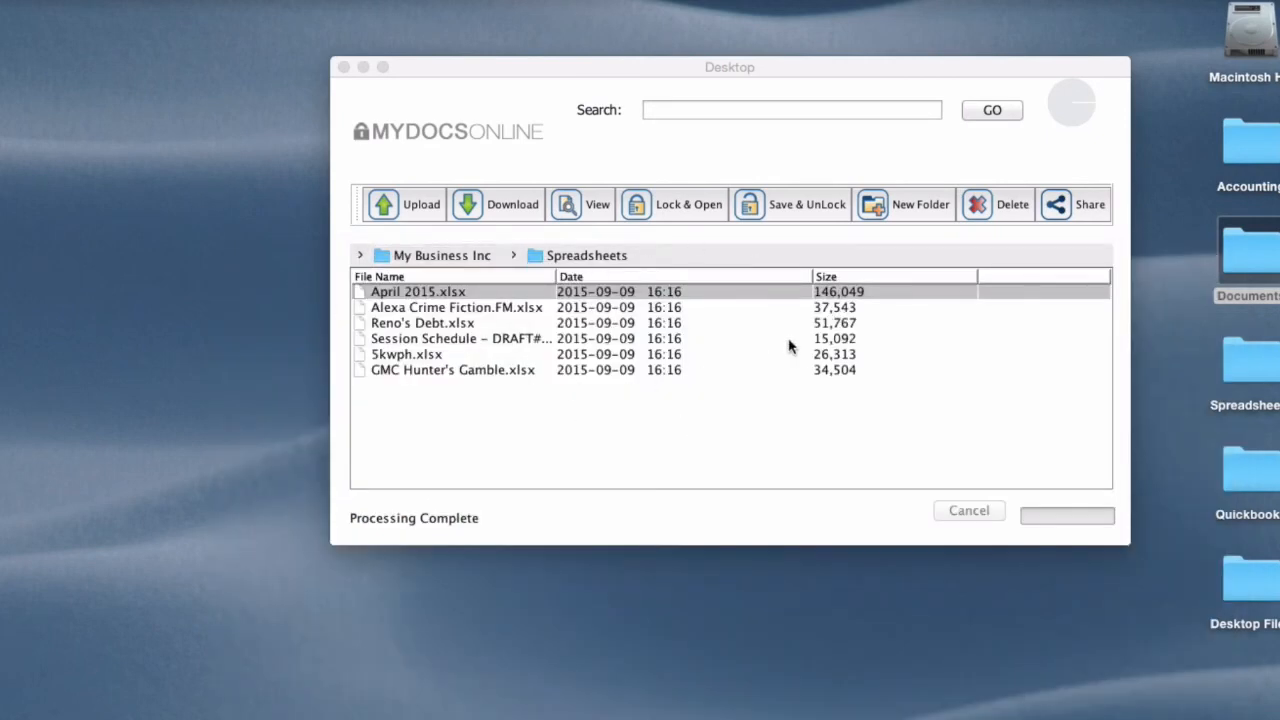